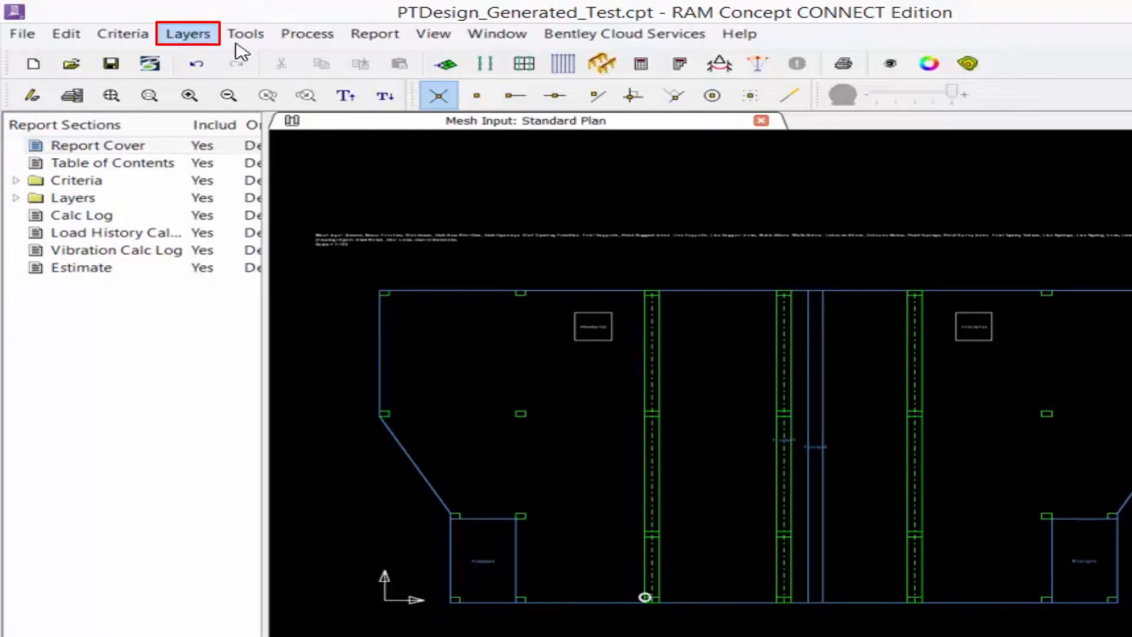
- Show the Latitude Tendon Parameters standard plan from the Layers menu
left_click(187, 33)
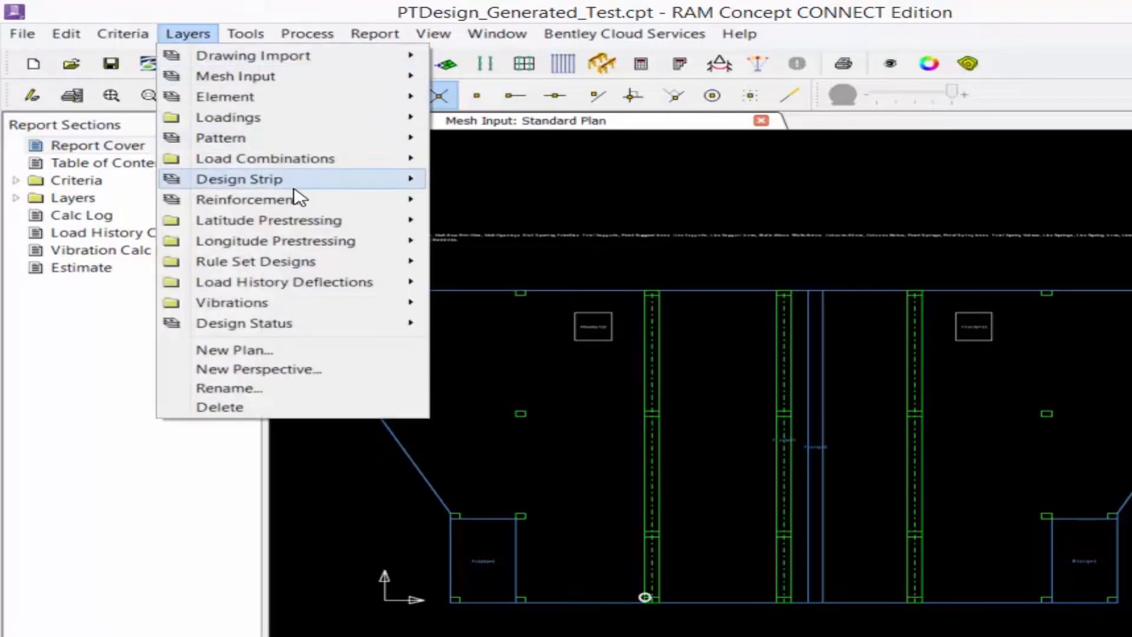
mouse_move(289, 229)
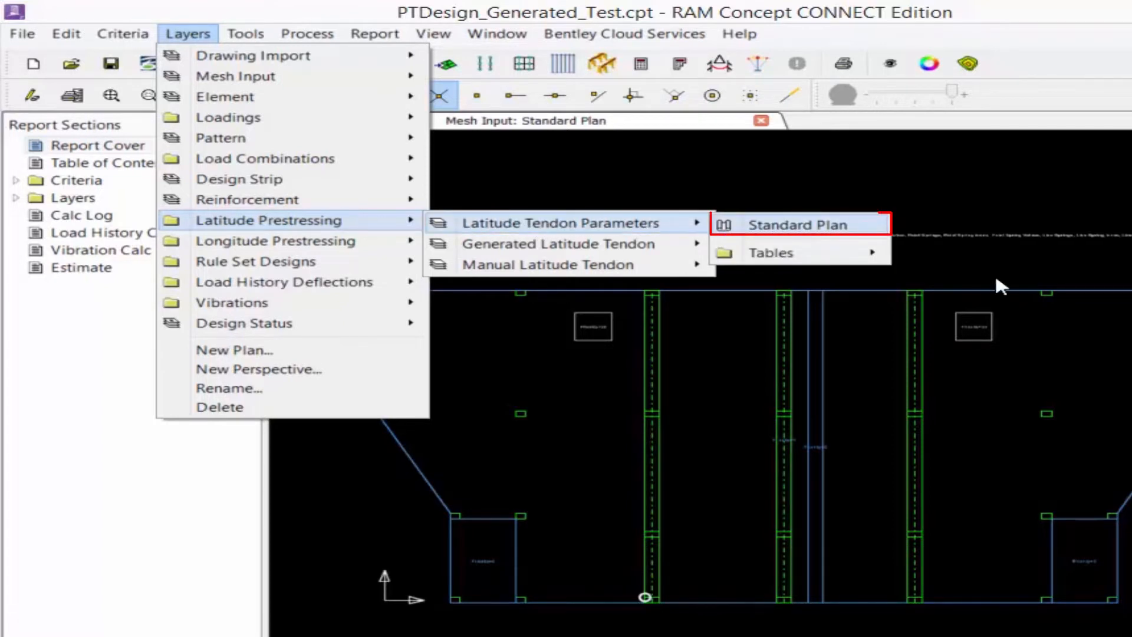
left_click(798, 224)
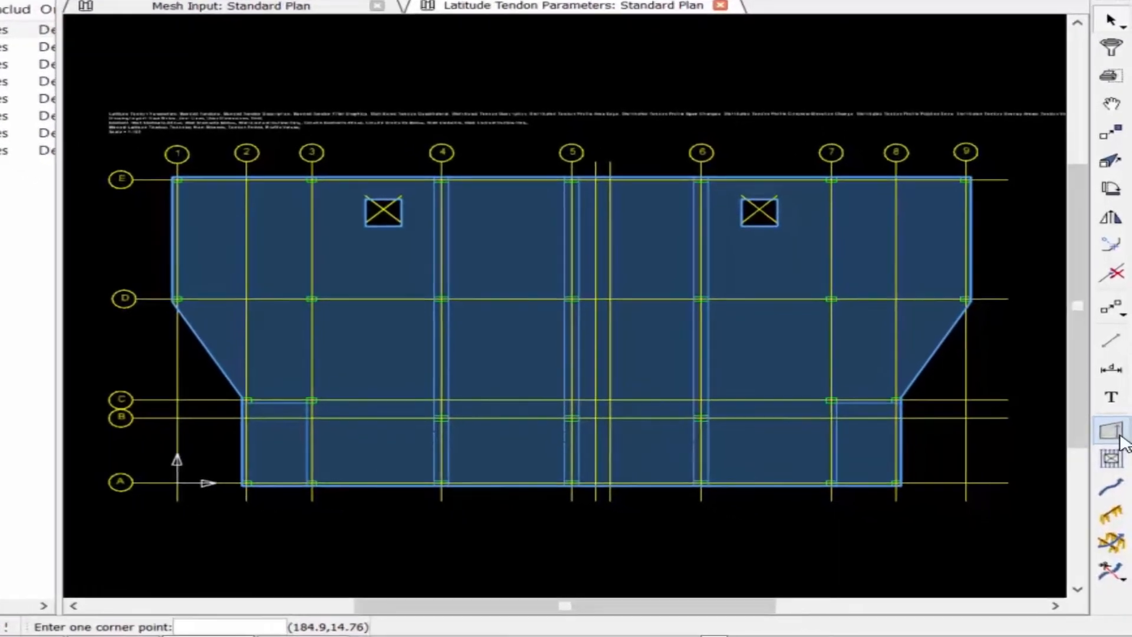
mouse_move(1109, 429)
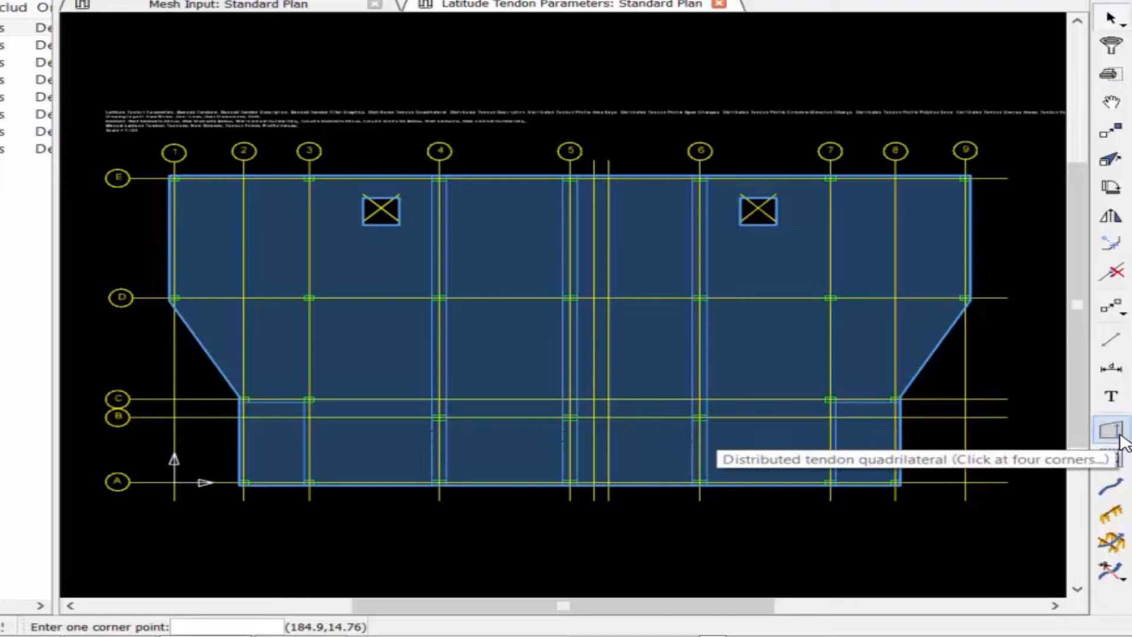
- Review the default distributed tendon angle 0°, Strands specification and 3 ft spacing
left_click(1109, 425)
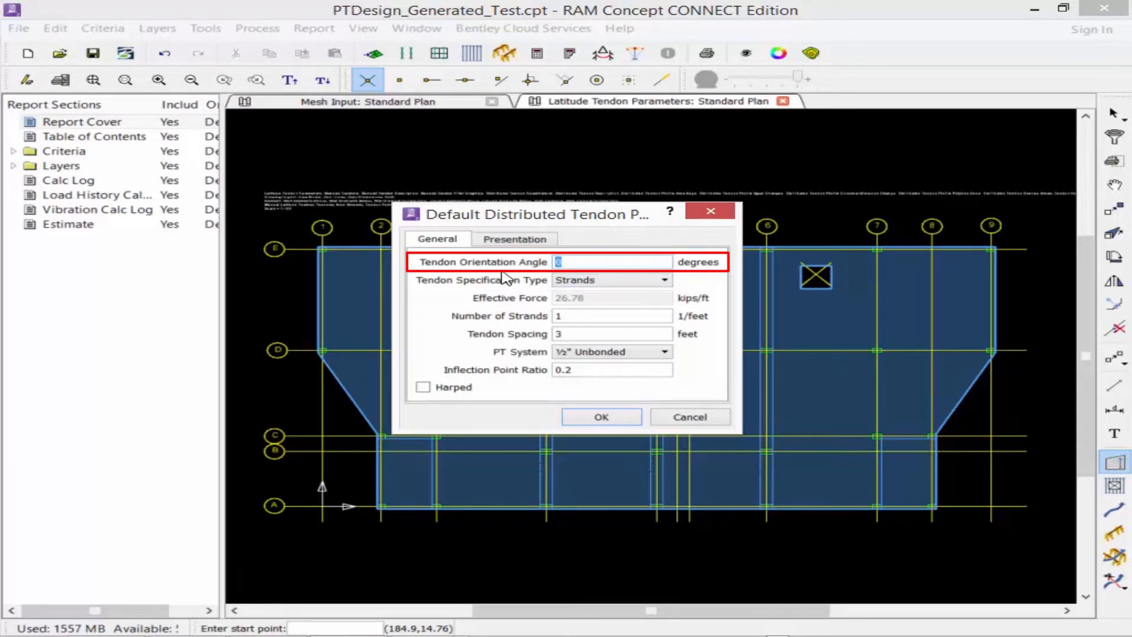
mouse_move(601, 241)
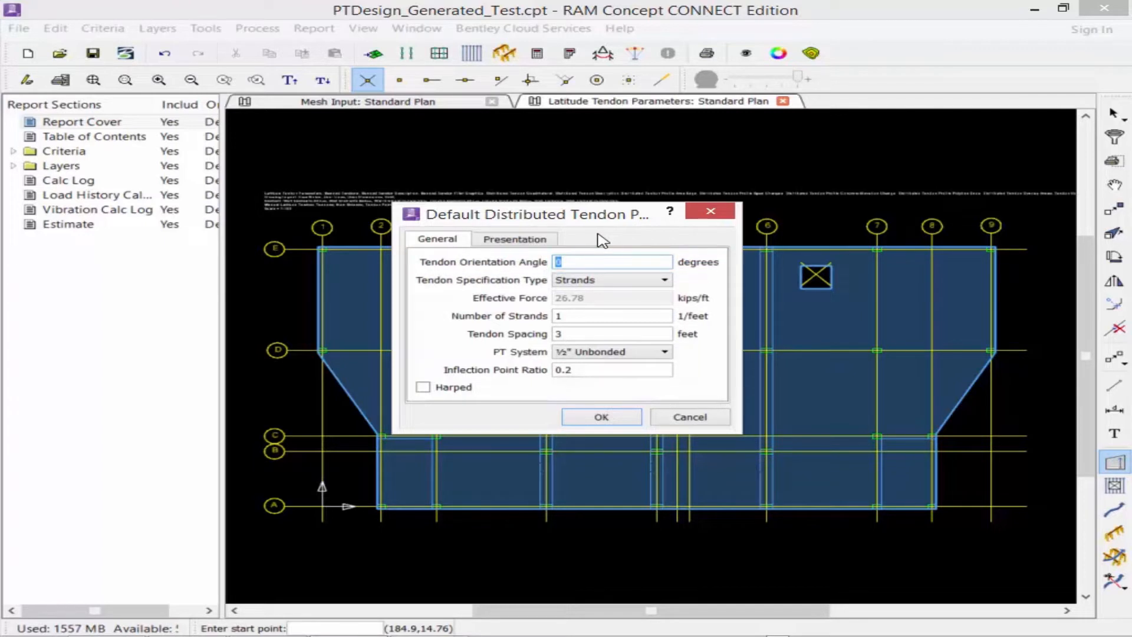
left_click(612, 262)
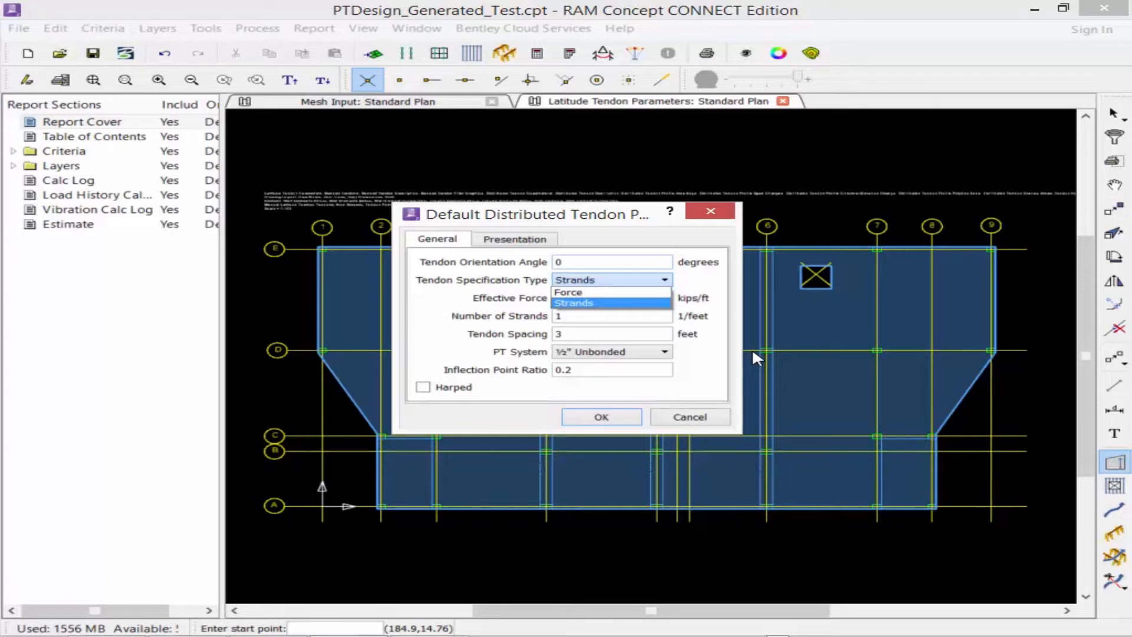
left_click(574, 302)
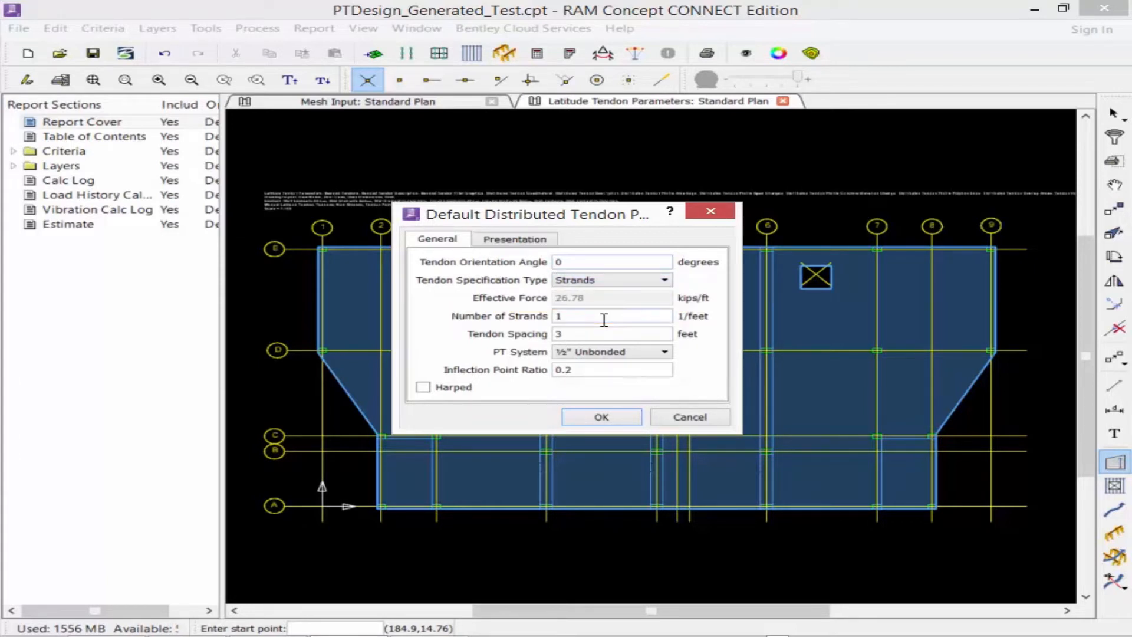
mouse_move(576, 334)
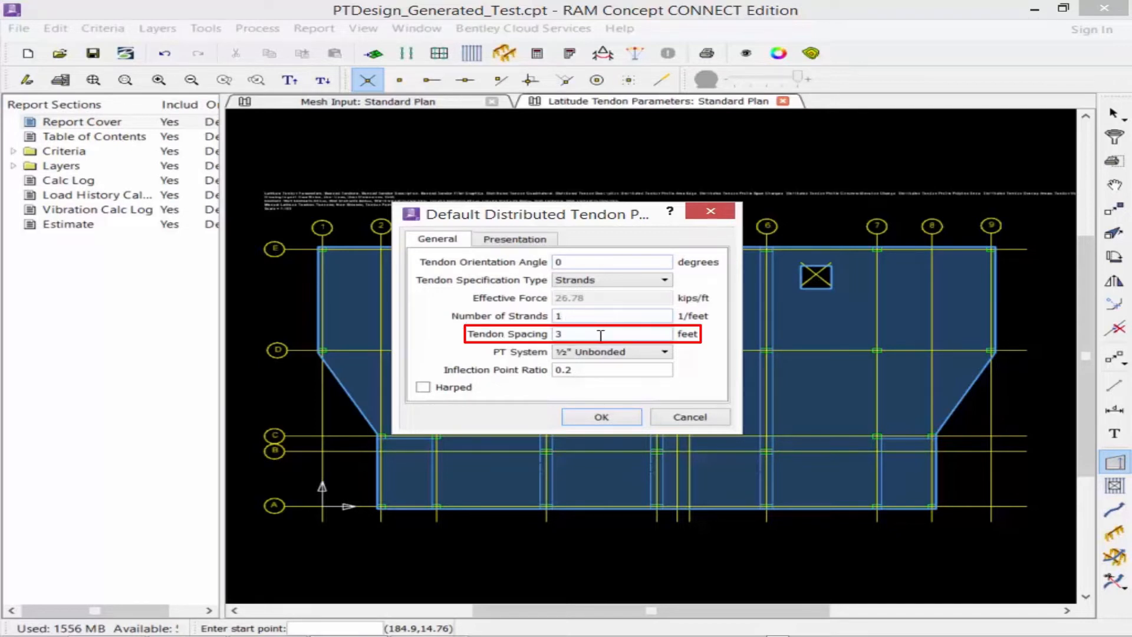
left_click(666, 351)
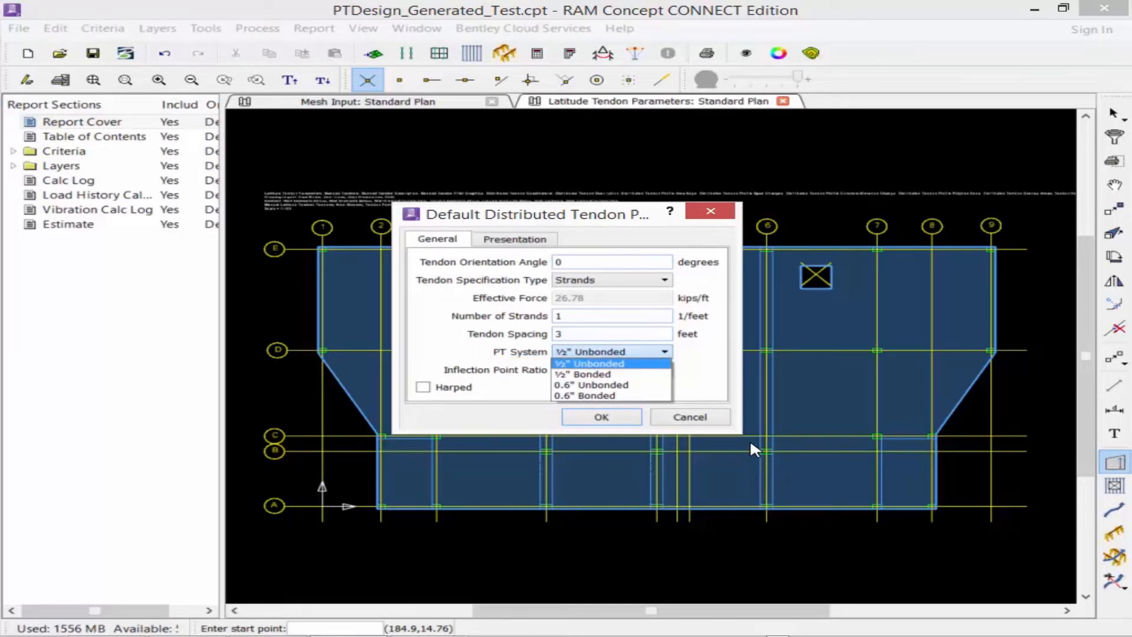
- Keep the ½" Unbonded PT system and view the inflection point ratio diagram
left_click(596, 364)
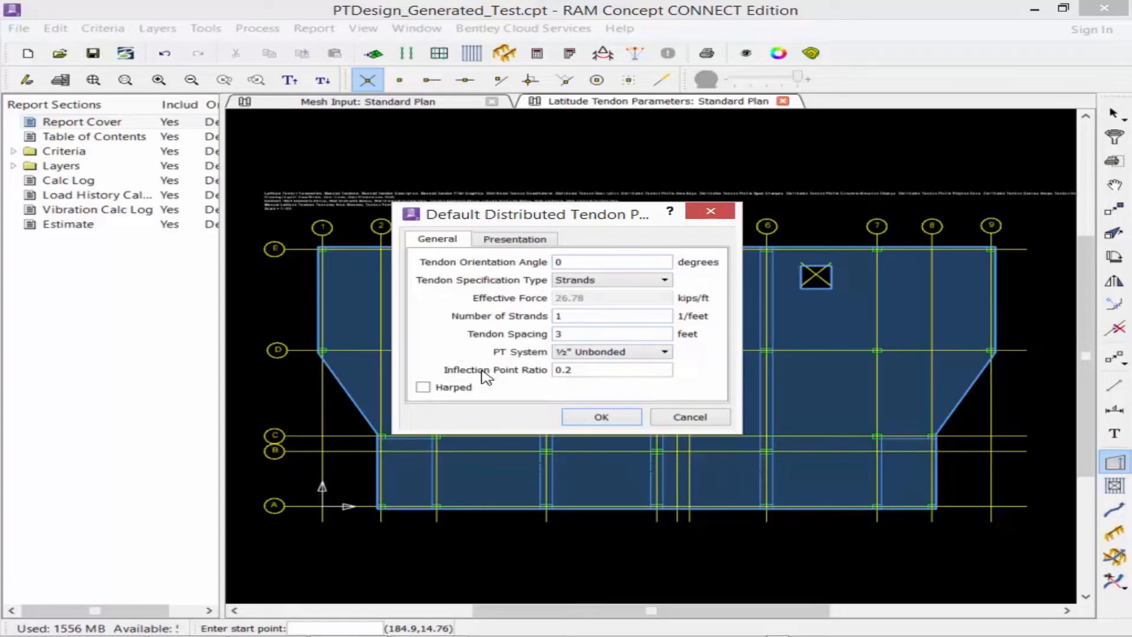
left_click(611, 369)
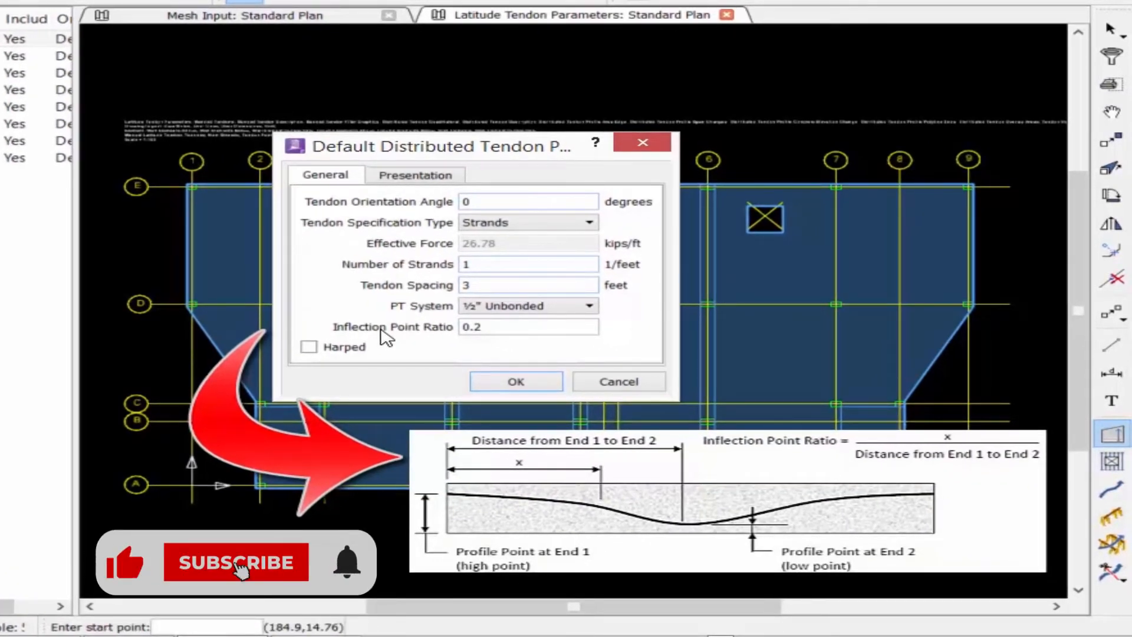
left_click(236, 563)
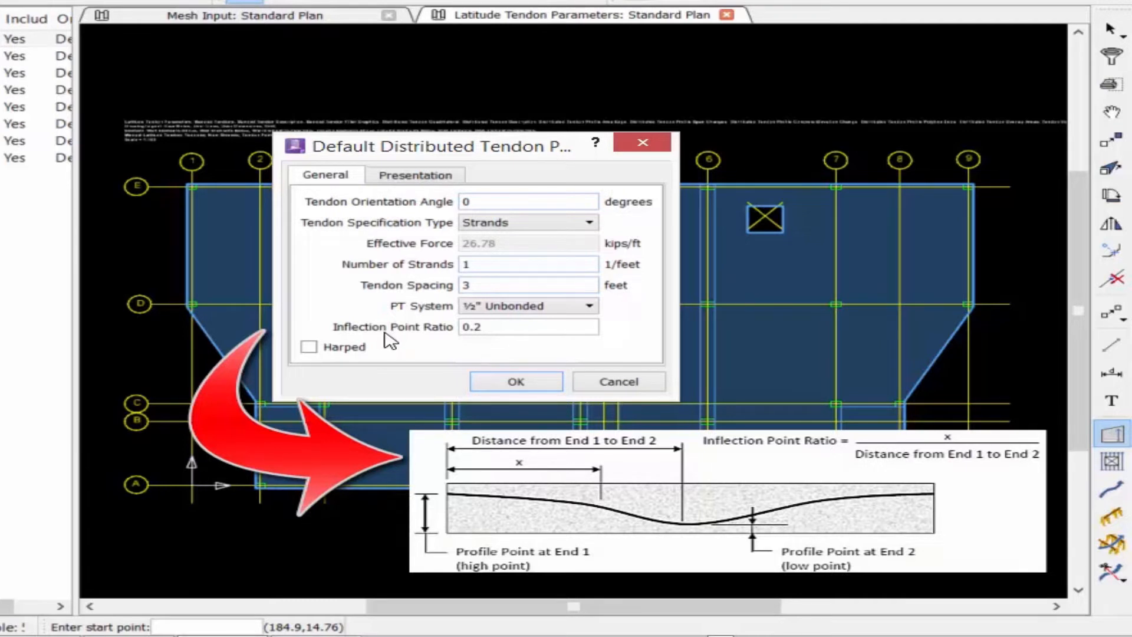
mouse_move(448, 344)
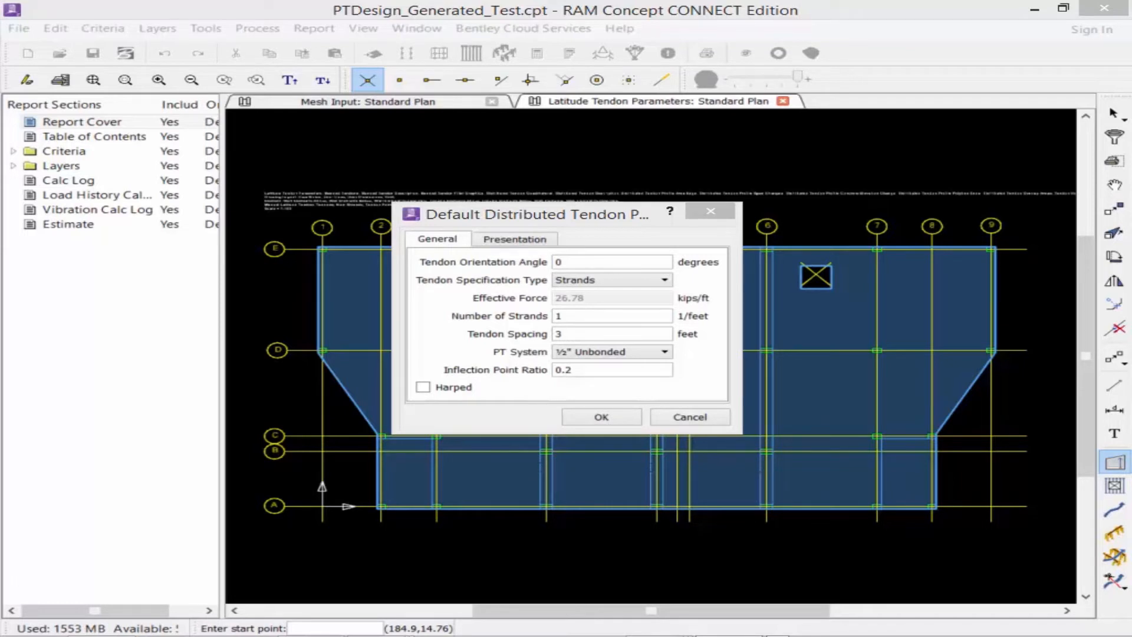
mouse_move(679, 294)
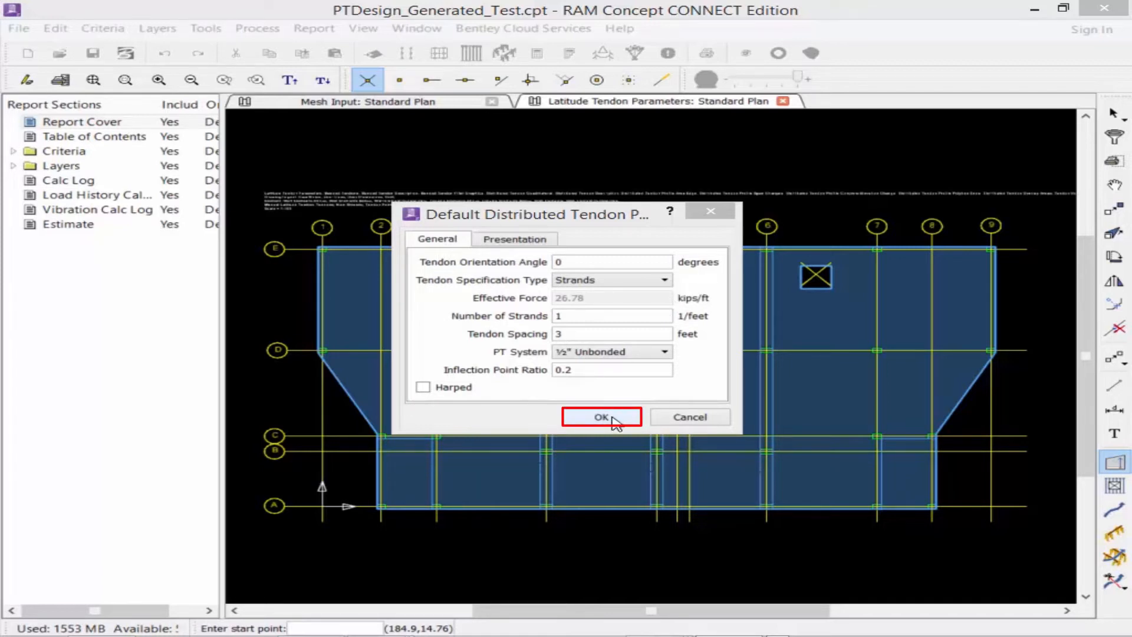
- Accept the default distributed tendon properties and return to the latitude plan
left_click(602, 418)
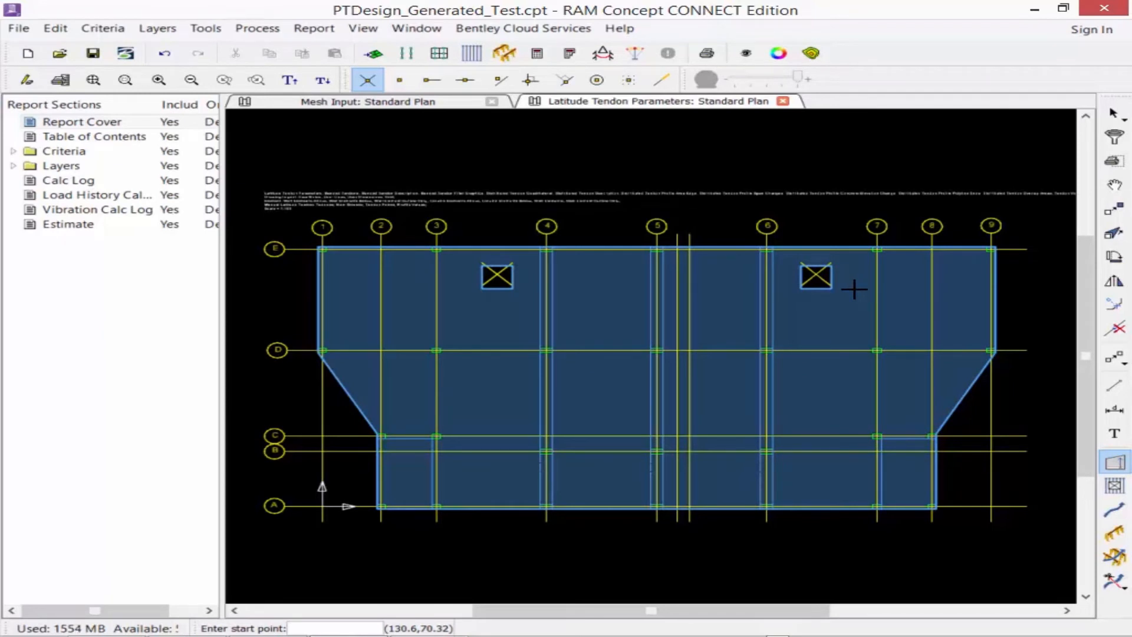
mouse_move(856, 292)
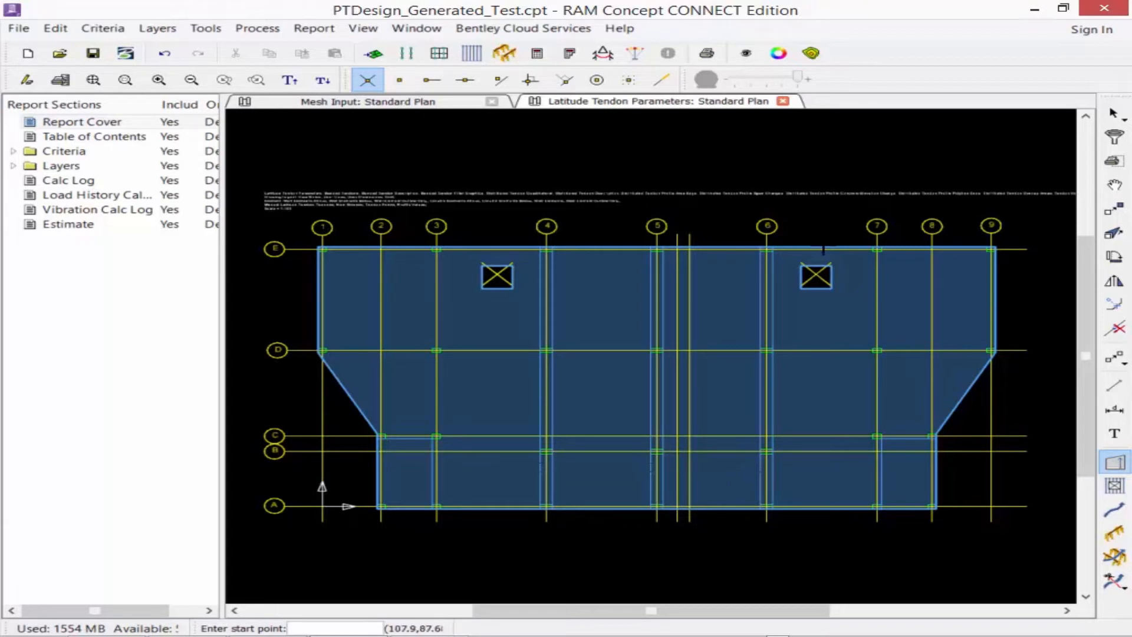
mouse_move(786, 495)
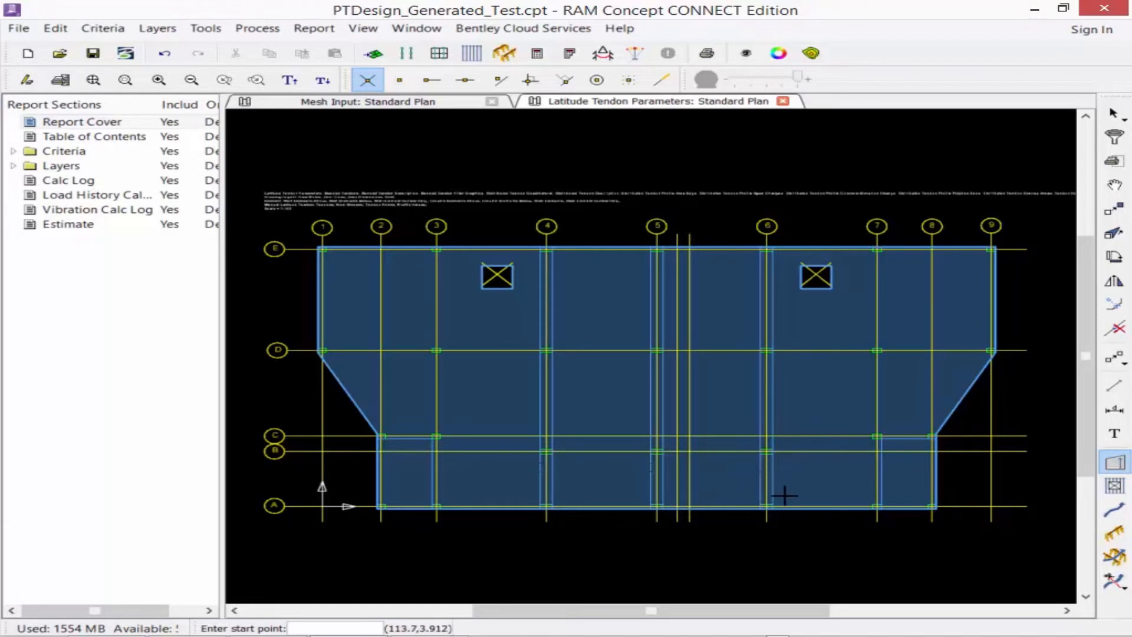
mouse_move(284, 352)
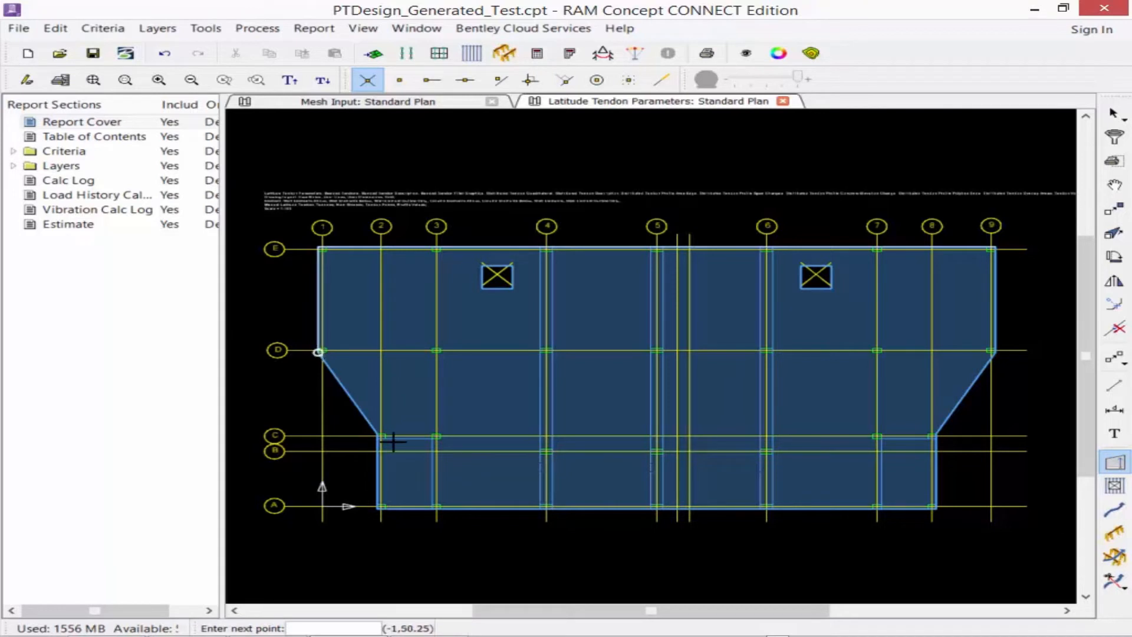
right_click(596, 408)
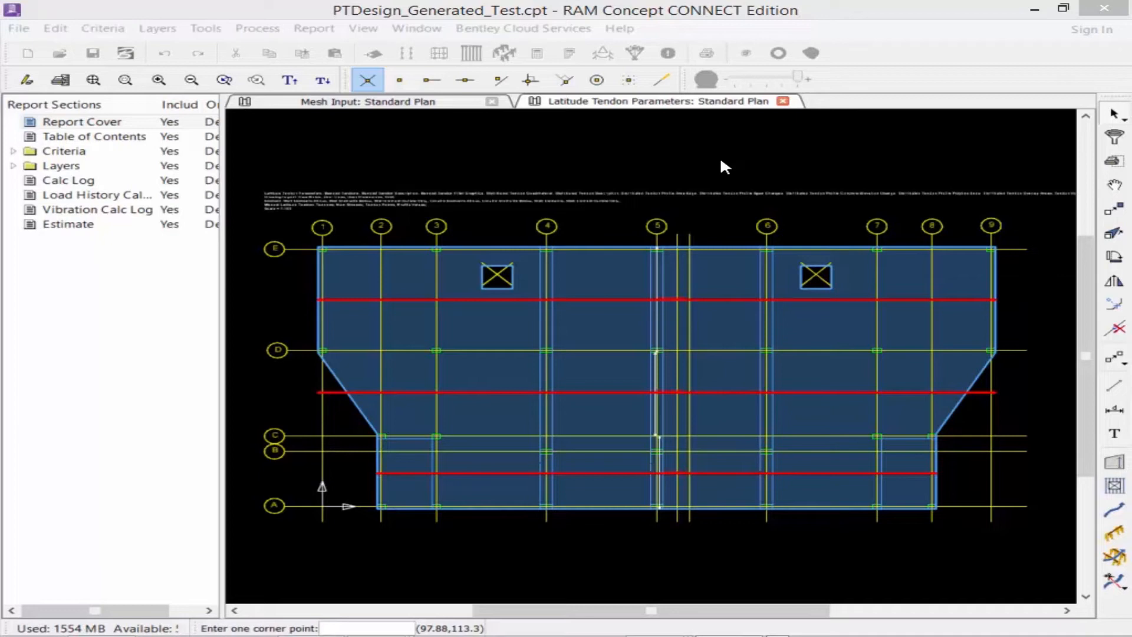
mouse_move(687, 269)
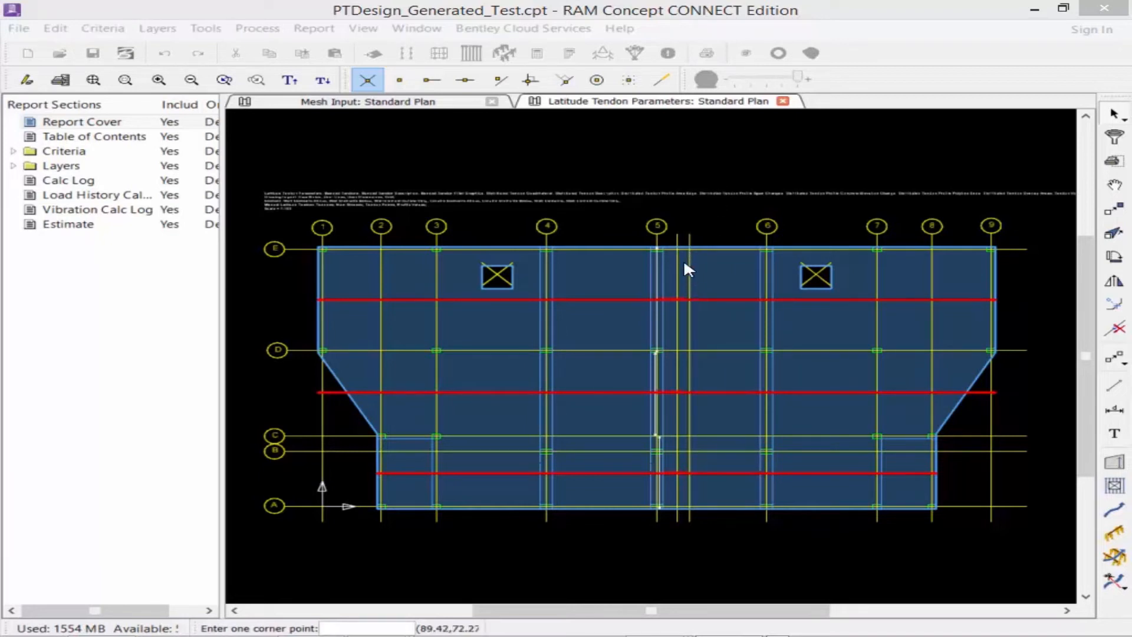
mouse_move(694, 243)
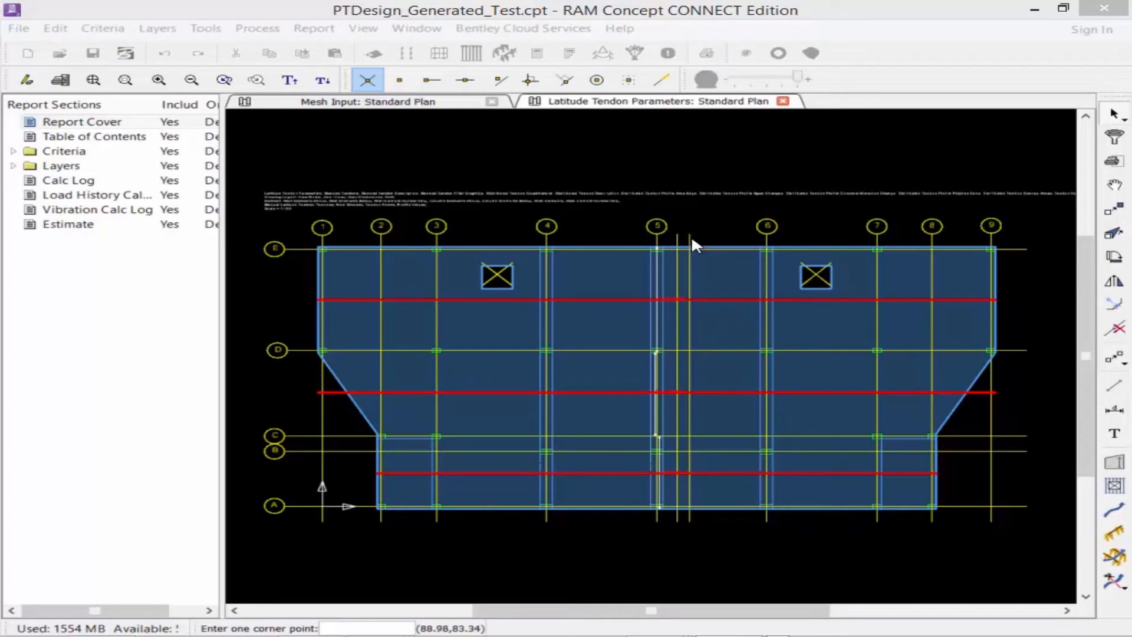
mouse_move(719, 212)
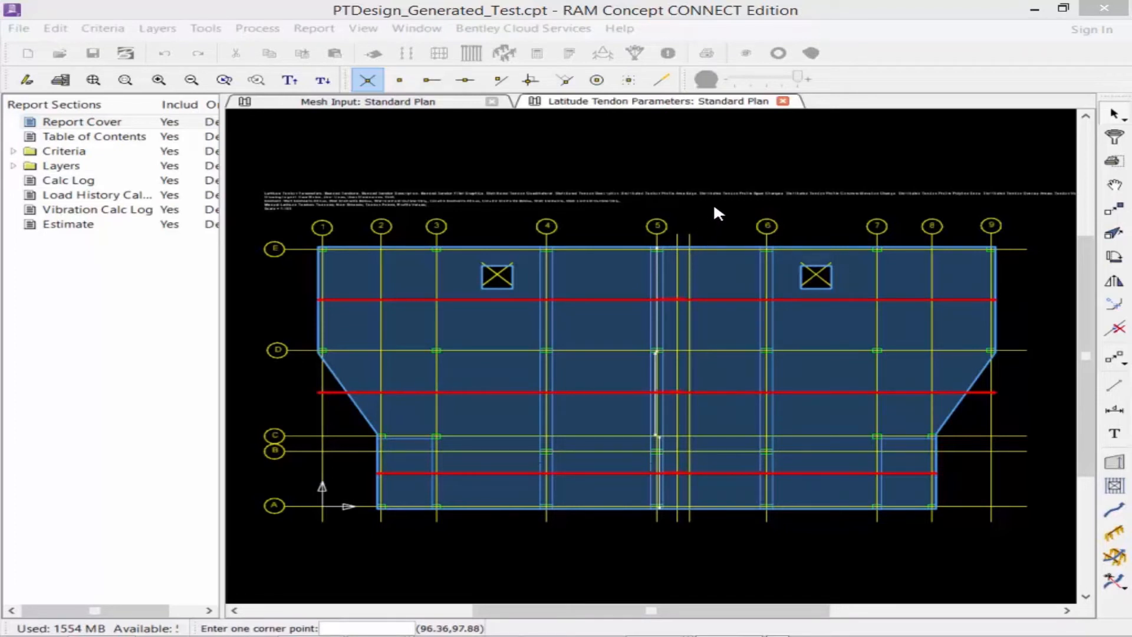
mouse_move(885, 389)
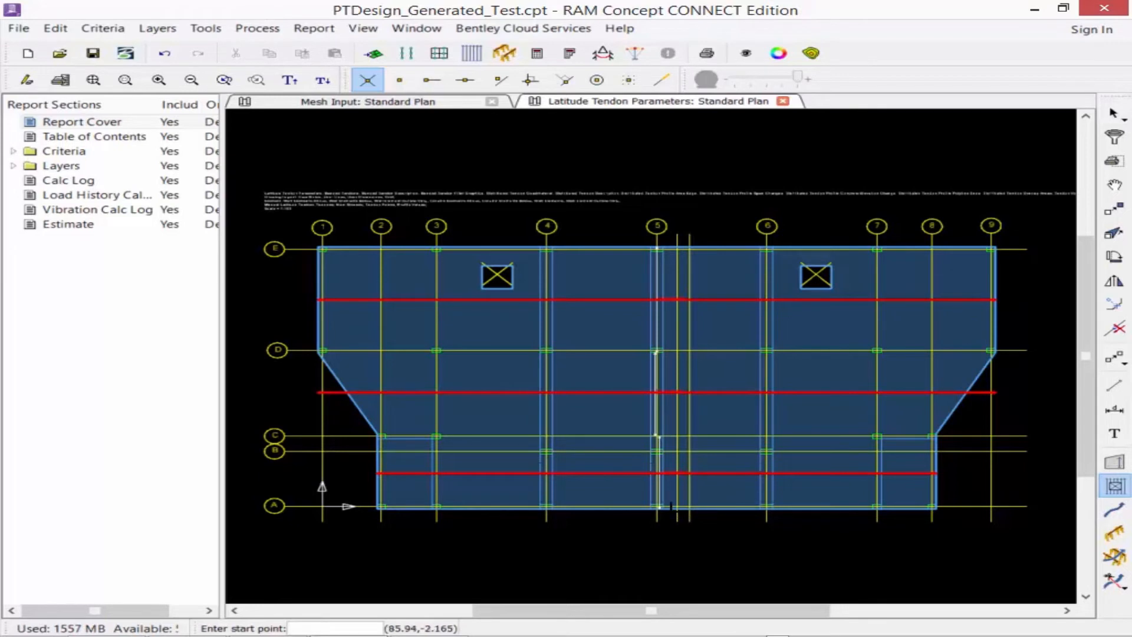
- Start the hatched region in the gap beside column line 5
left_click(684, 521)
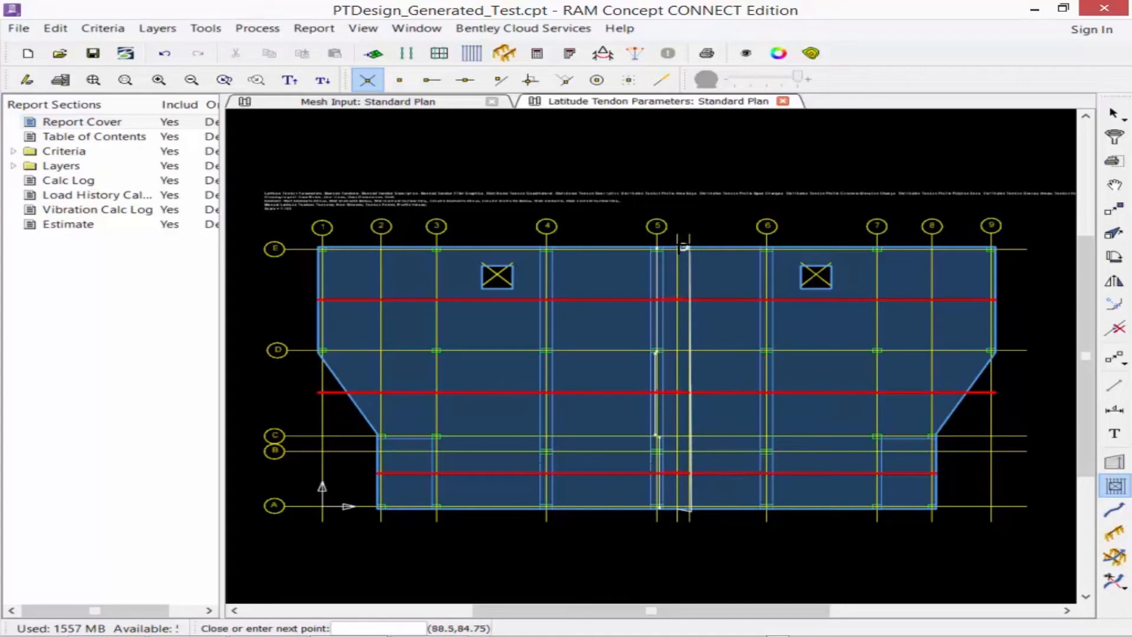
mouse_move(671, 512)
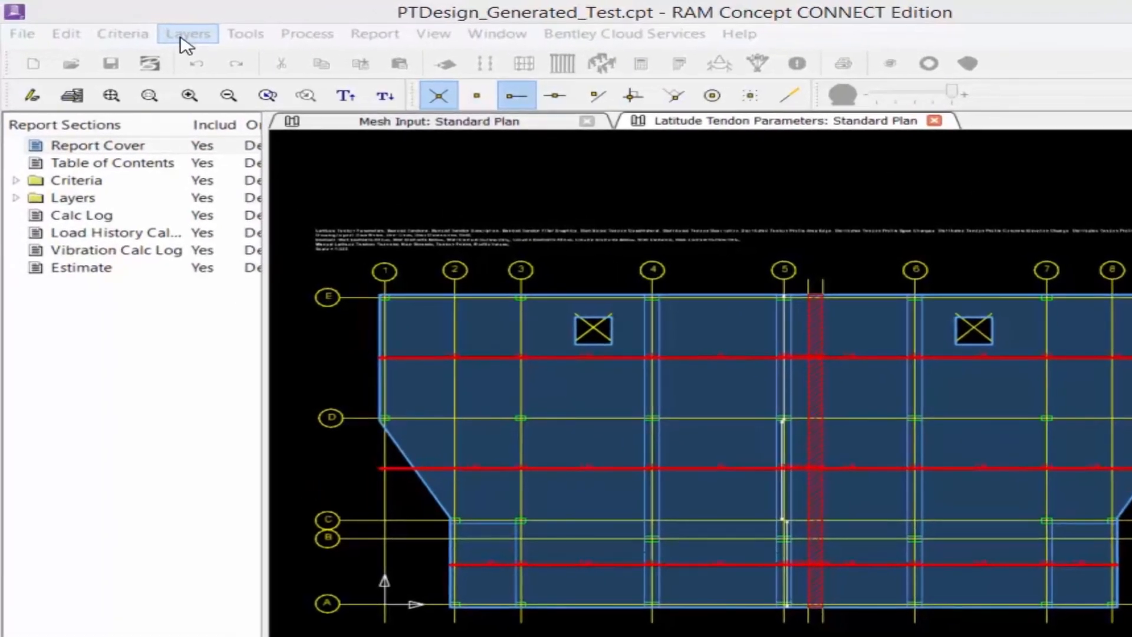
- Show the Longitude Tendon Parameters standard plan from the Layers menu
left_click(188, 33)
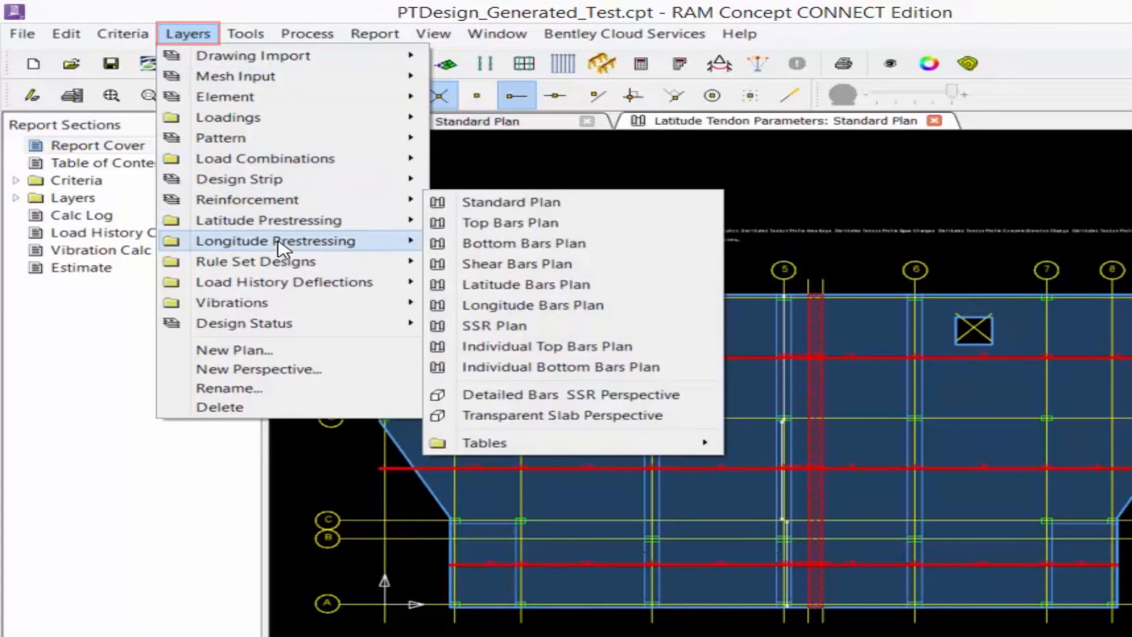
mouse_move(281, 251)
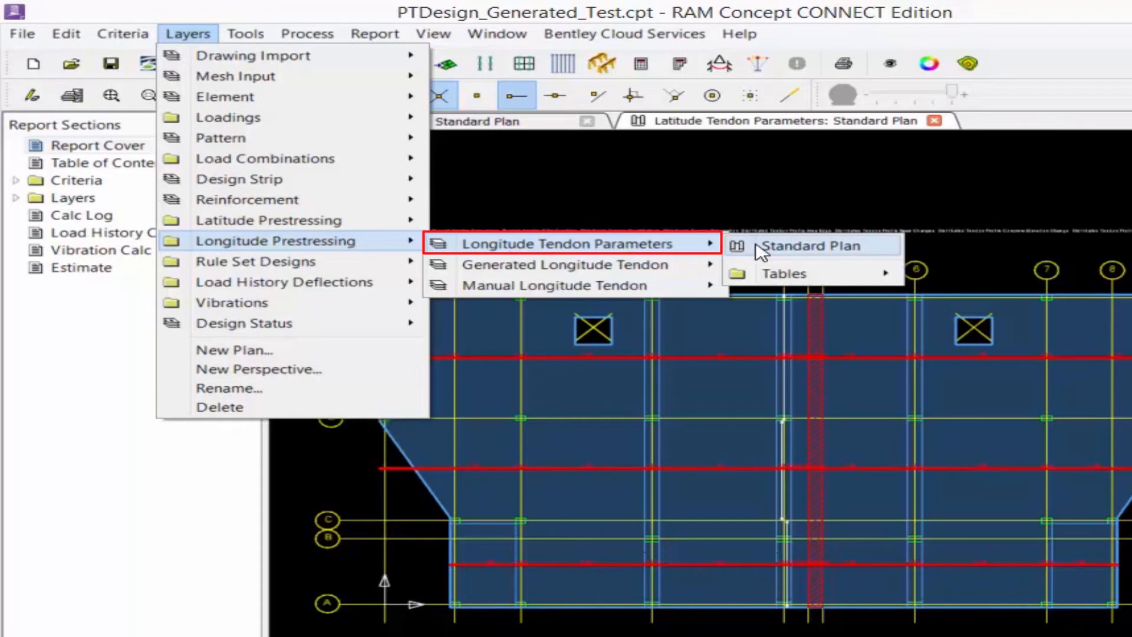
left_click(814, 245)
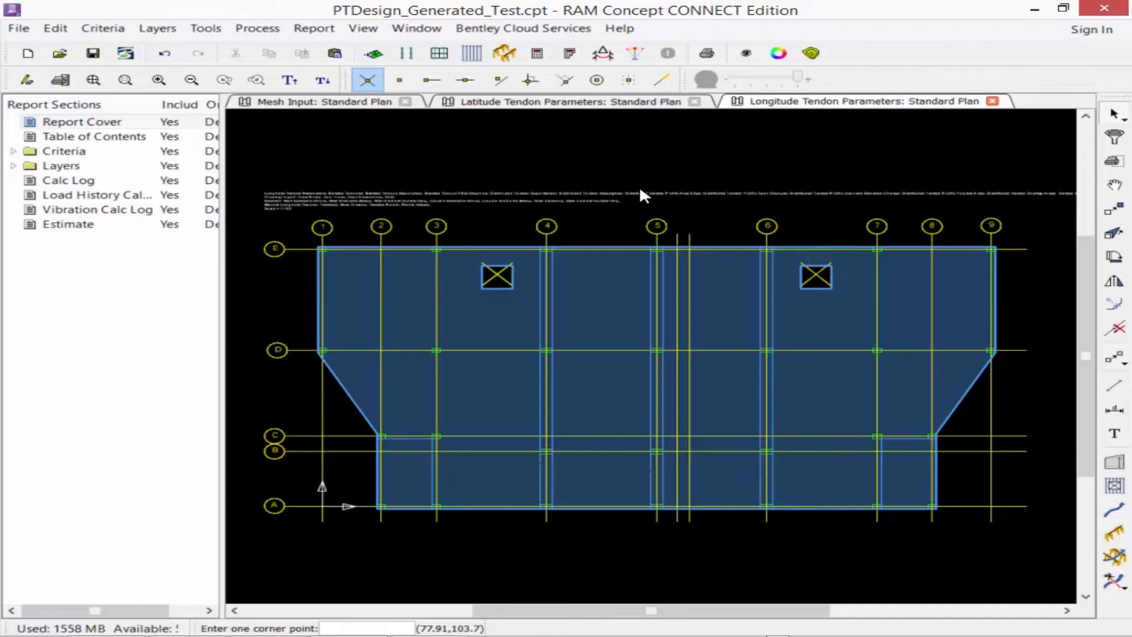
mouse_move(1093, 514)
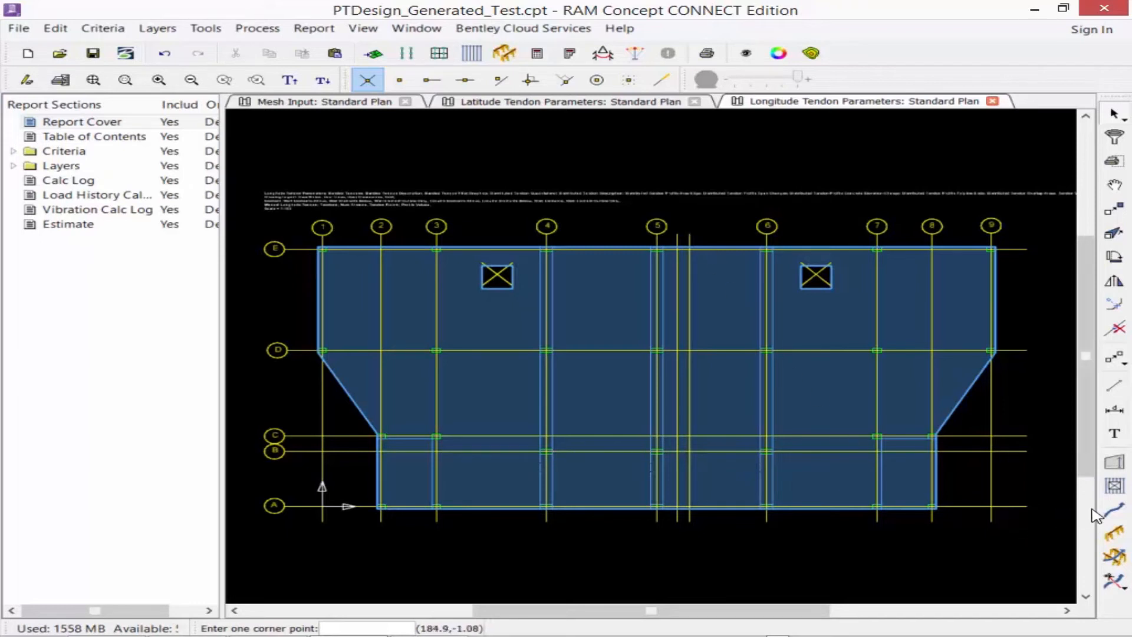
mouse_move(1116, 525)
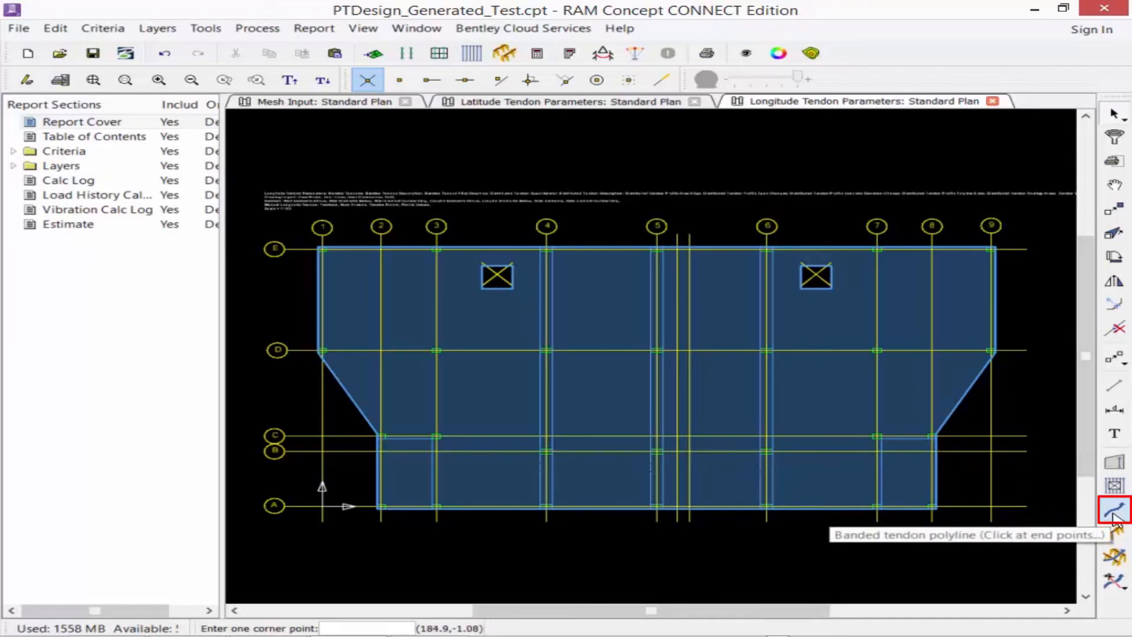
- Choose the Banded Tendon Polyline tool and accept 10 strands at 1.5 ft spacing
left_click(1115, 521)
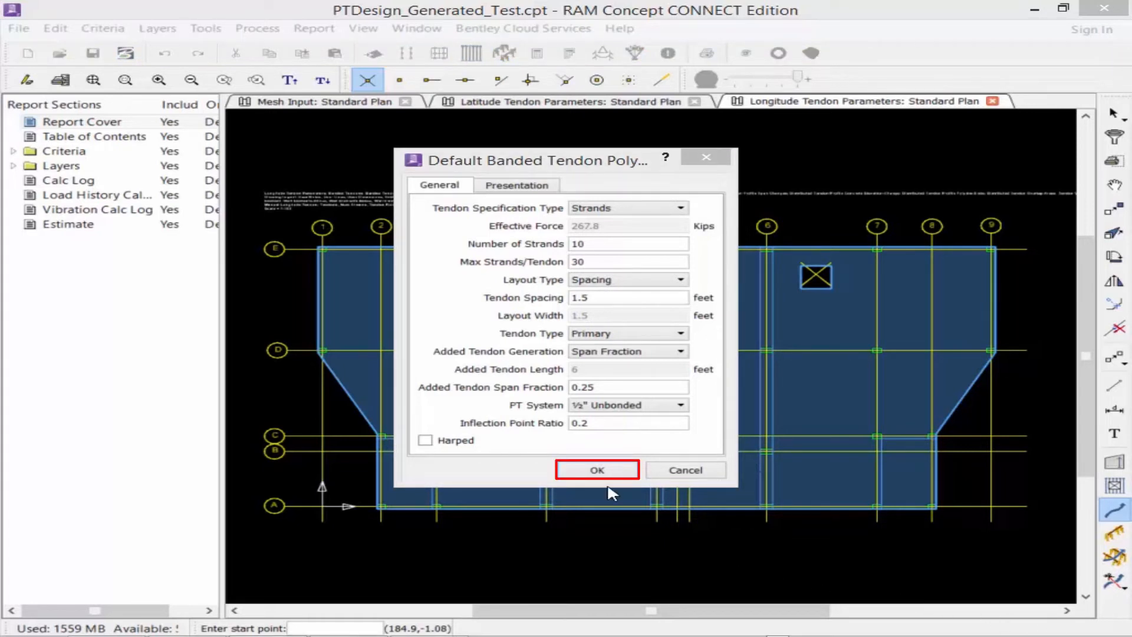
left_click(597, 470)
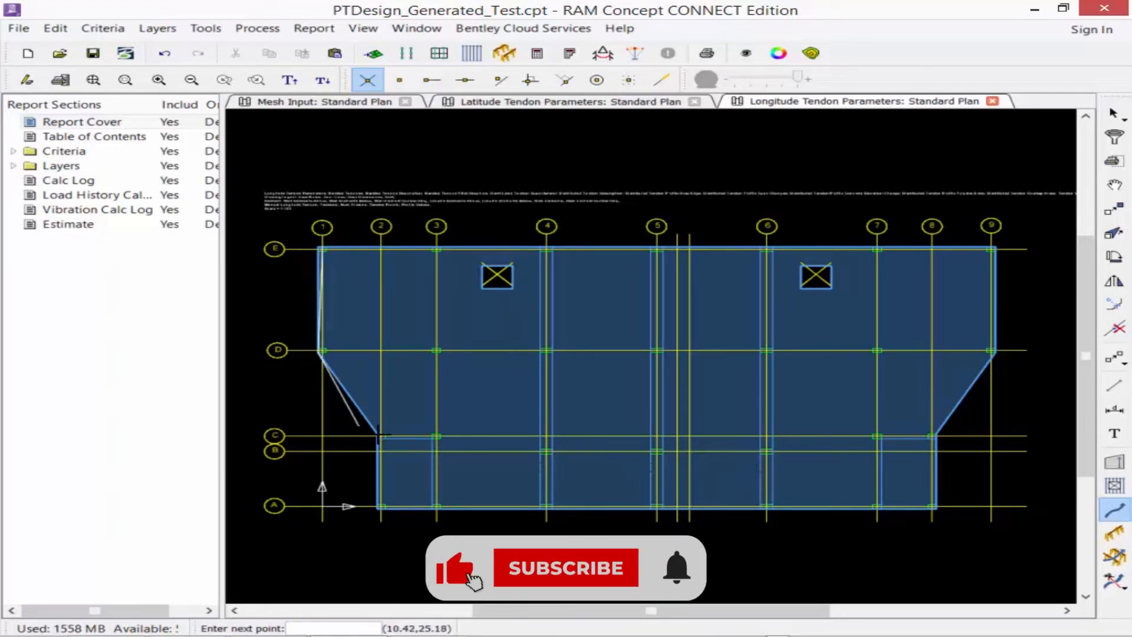
- Cancel the misplaced tendon point and finish the tendon along the left slab edge
right_click(380, 437)
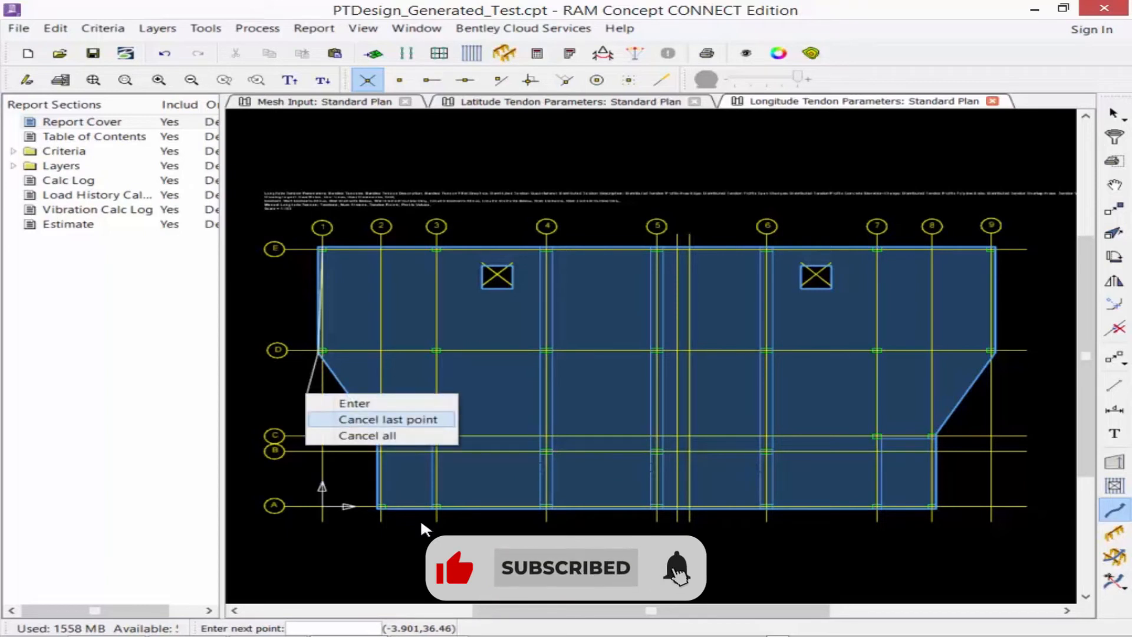
left_click(366, 436)
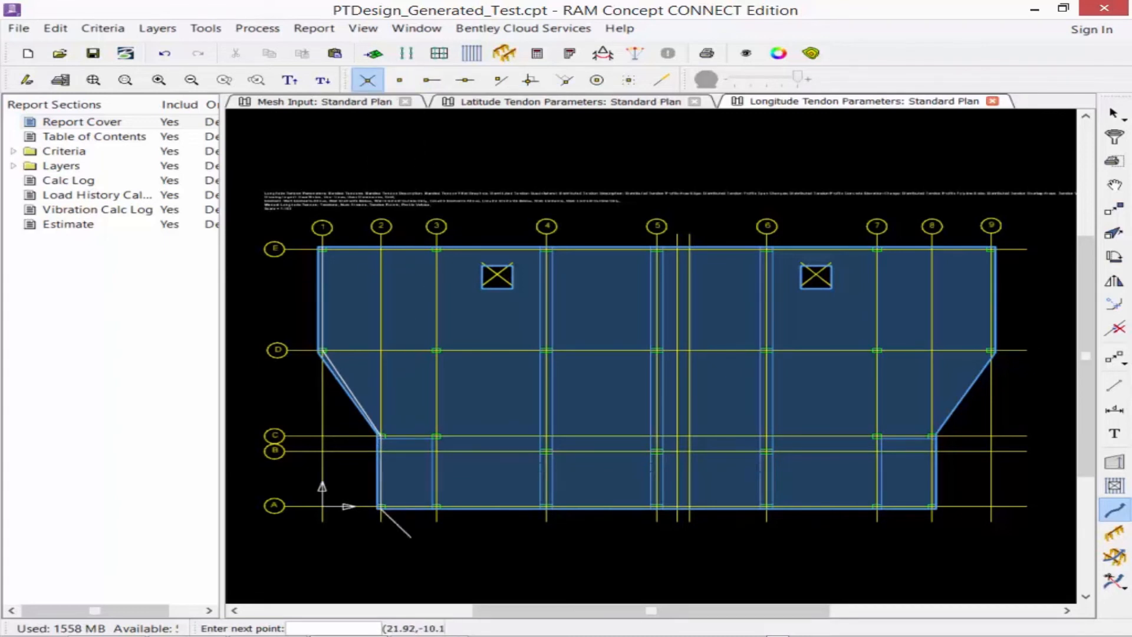
mouse_move(418, 552)
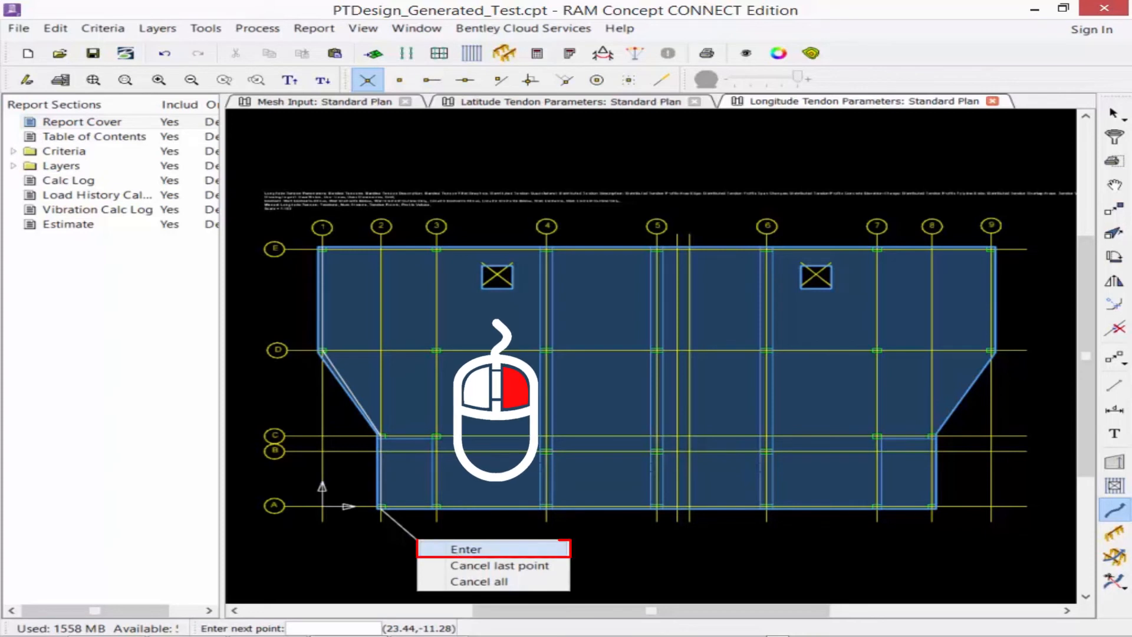
left_click(467, 549)
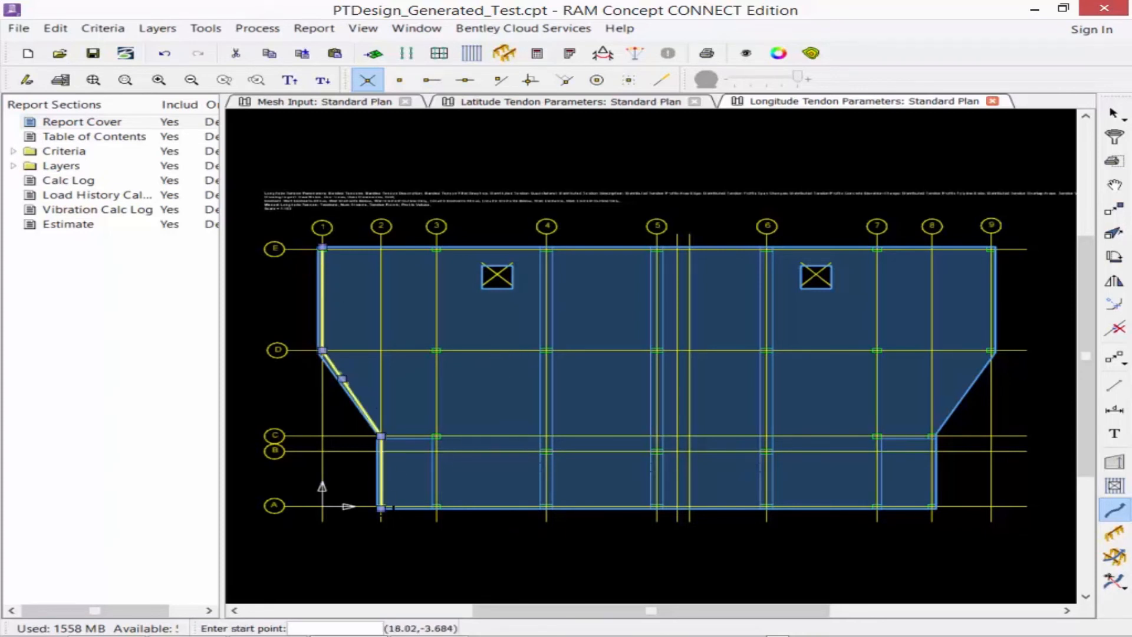
mouse_move(724, 315)
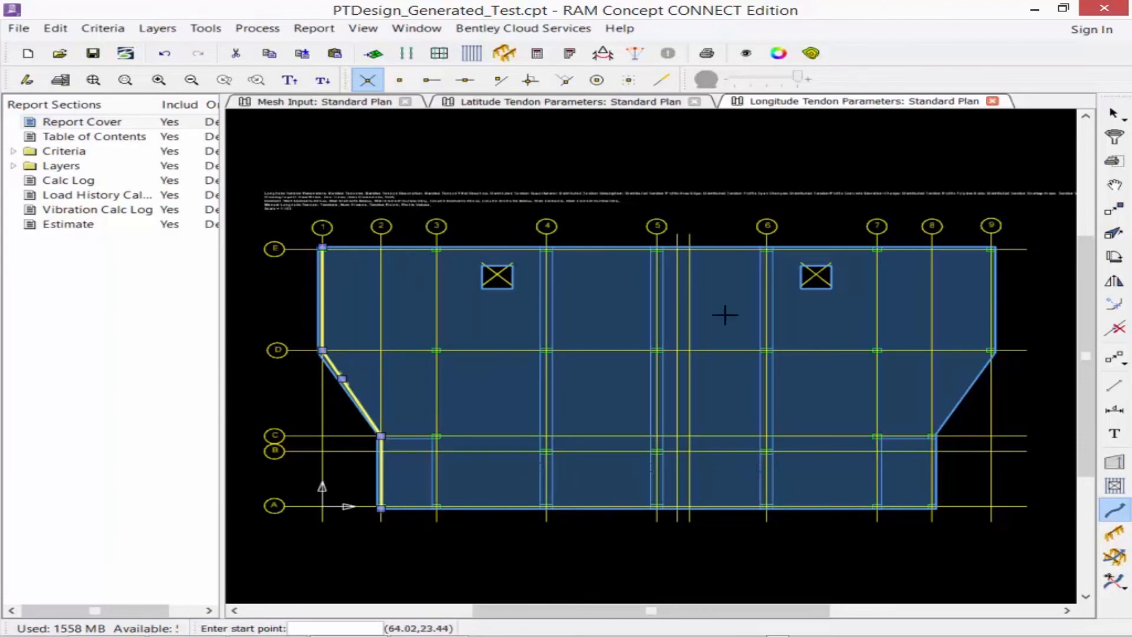
mouse_move(906, 387)
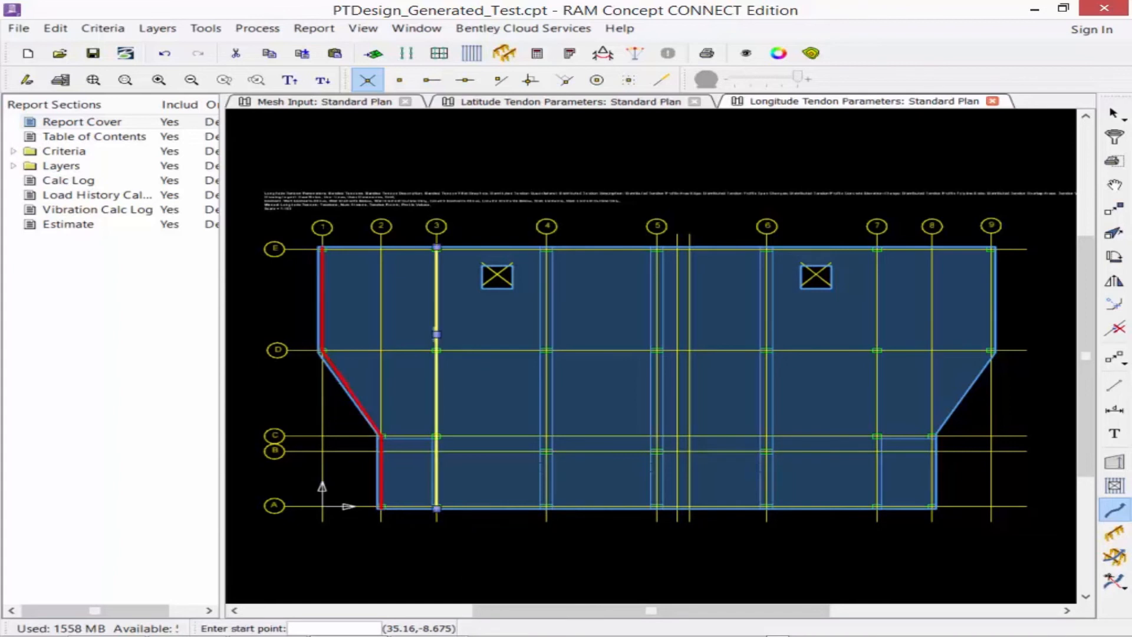
- Place banded tendon points along line 3 and at grid A on line 4
left_click(546, 245)
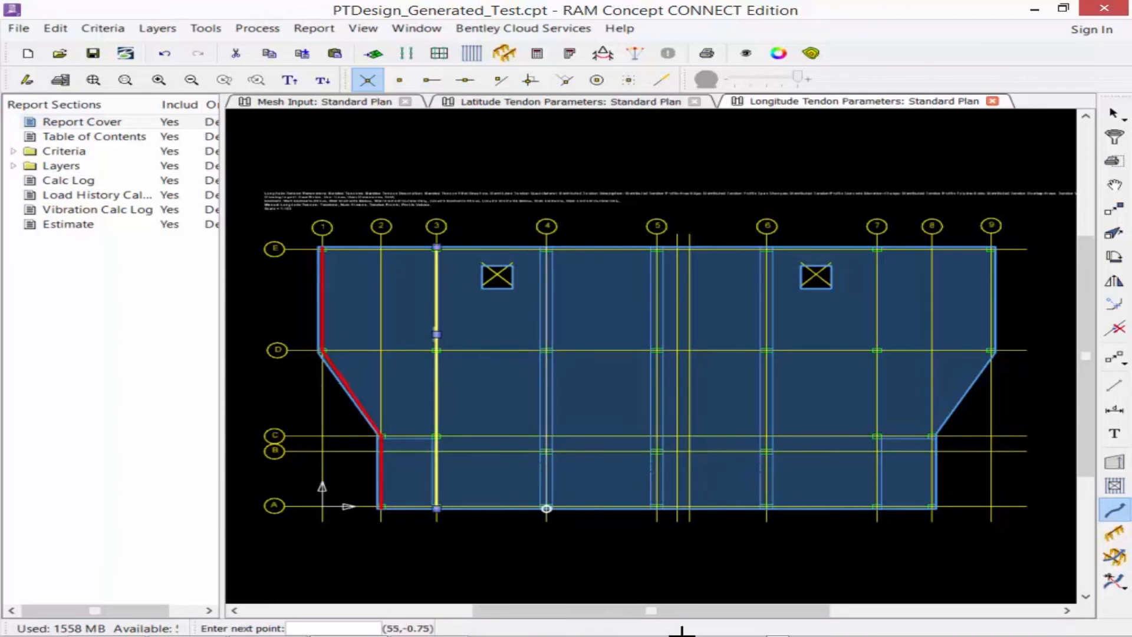
left_click(436, 507)
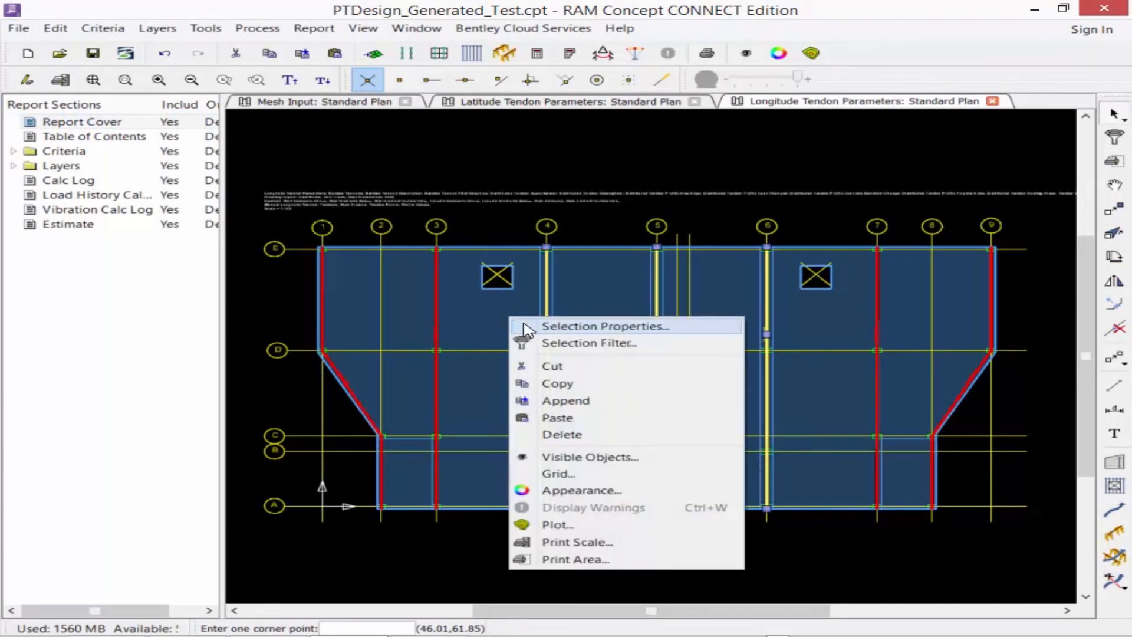
- Confirm the lines 4–6 tendons as primary tendons with 10 strands and 1.5 ft spacing
left_click(605, 326)
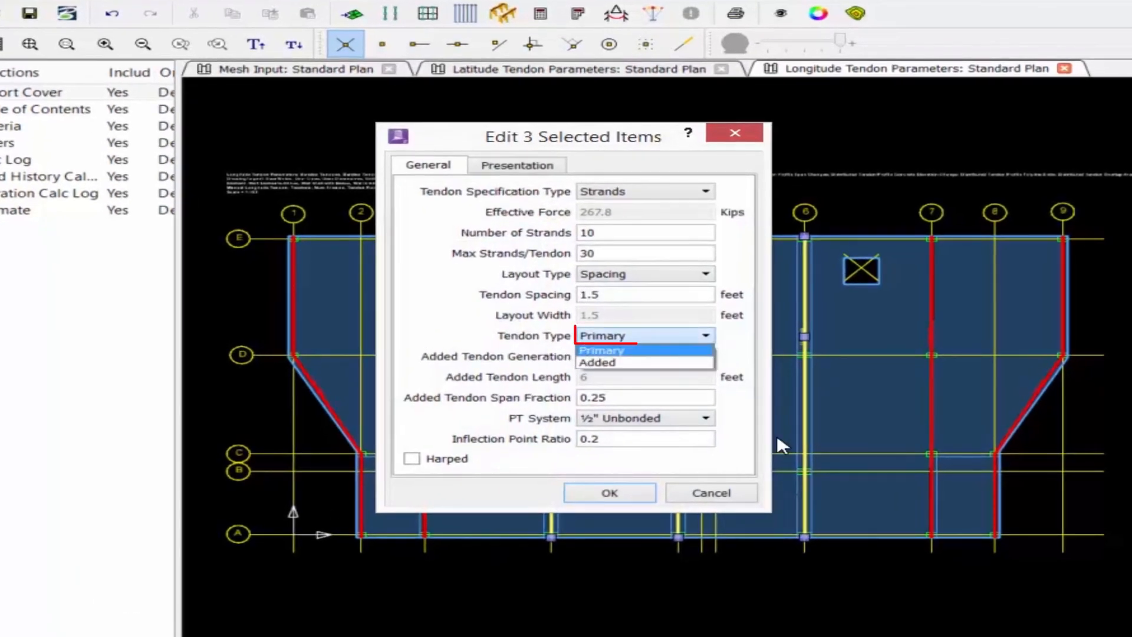
left_click(601, 351)
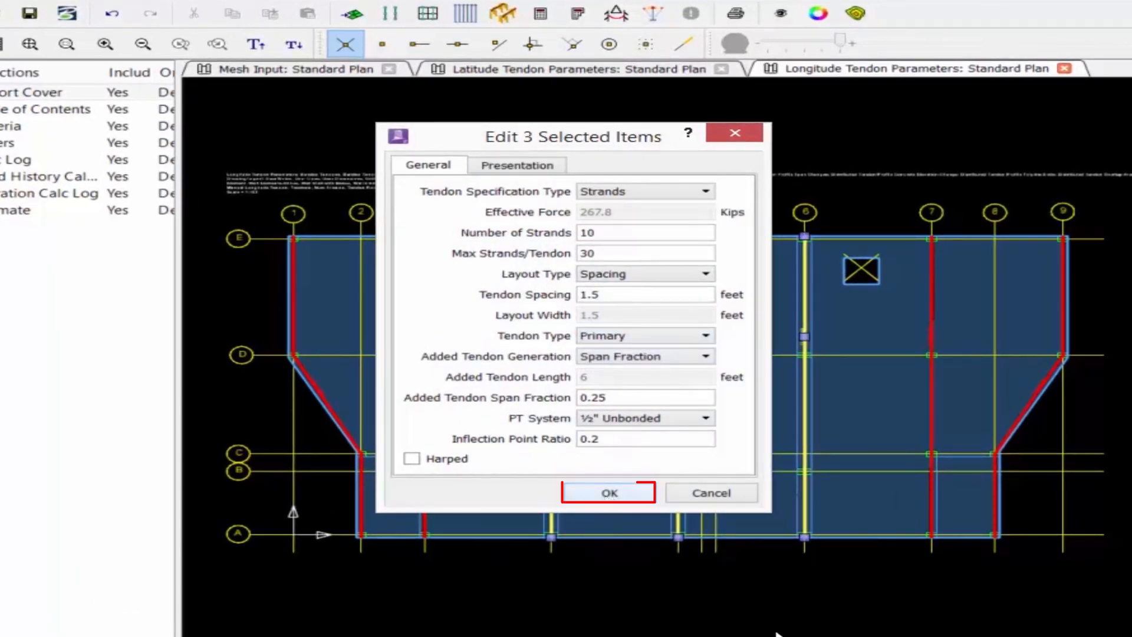
left_click(608, 493)
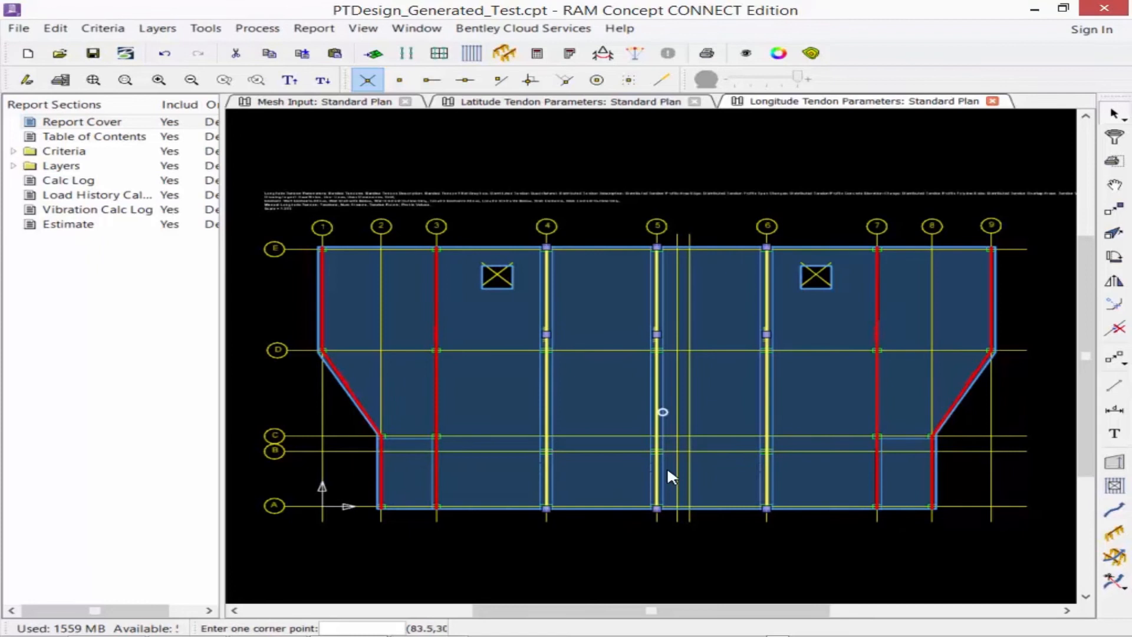
mouse_move(769, 543)
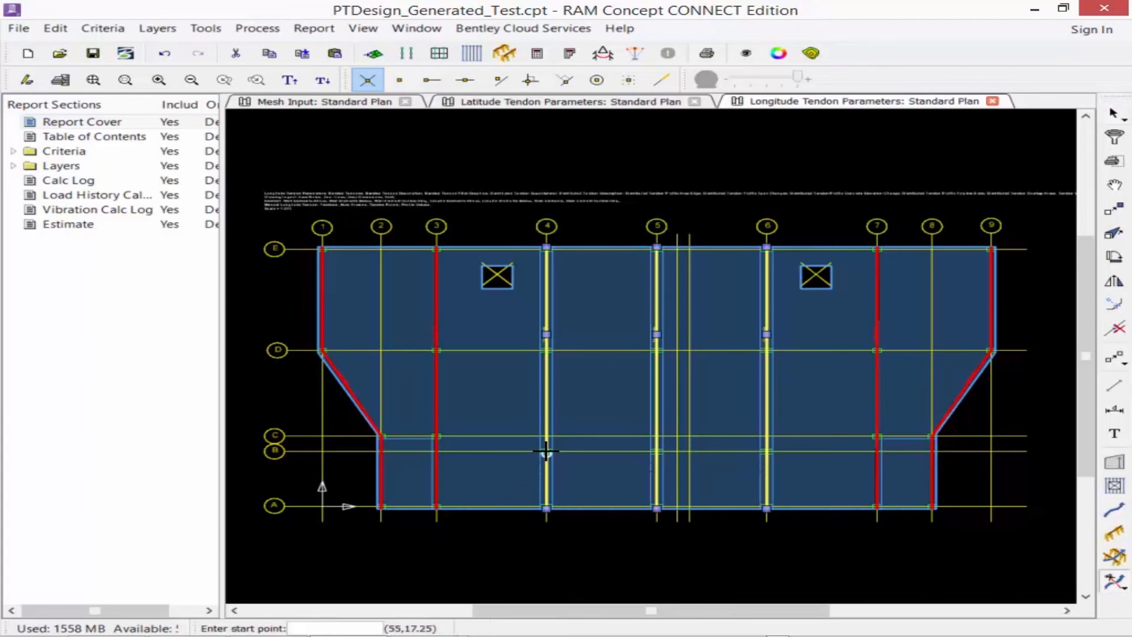
- Split the lines 4–6 tendons at grid B and clear the selection
left_click(545, 467)
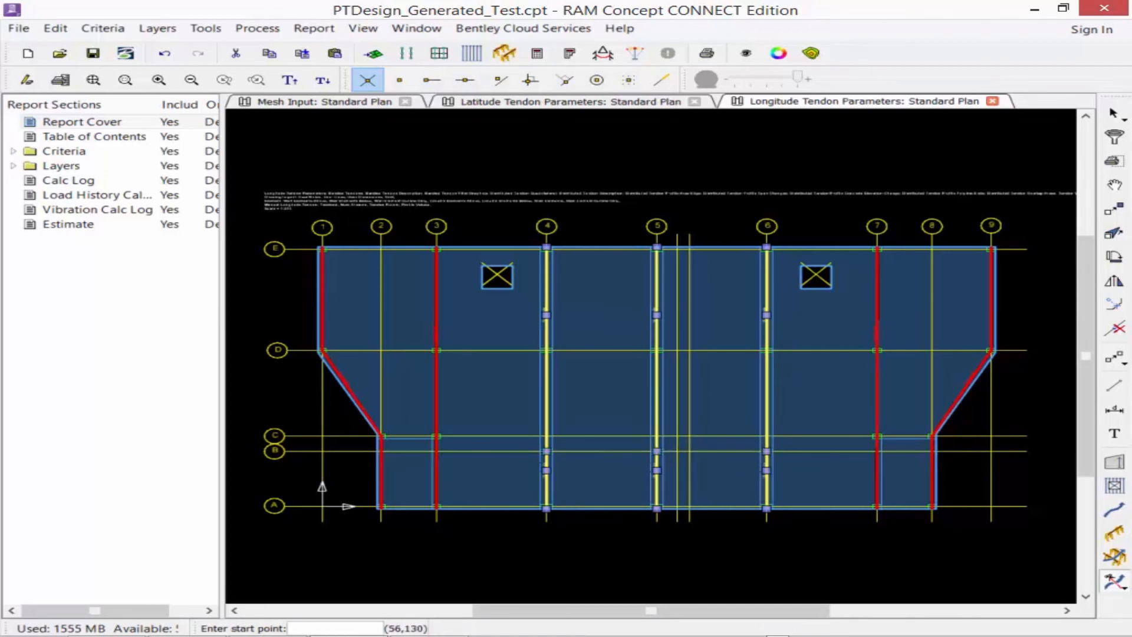
left_click(289, 80)
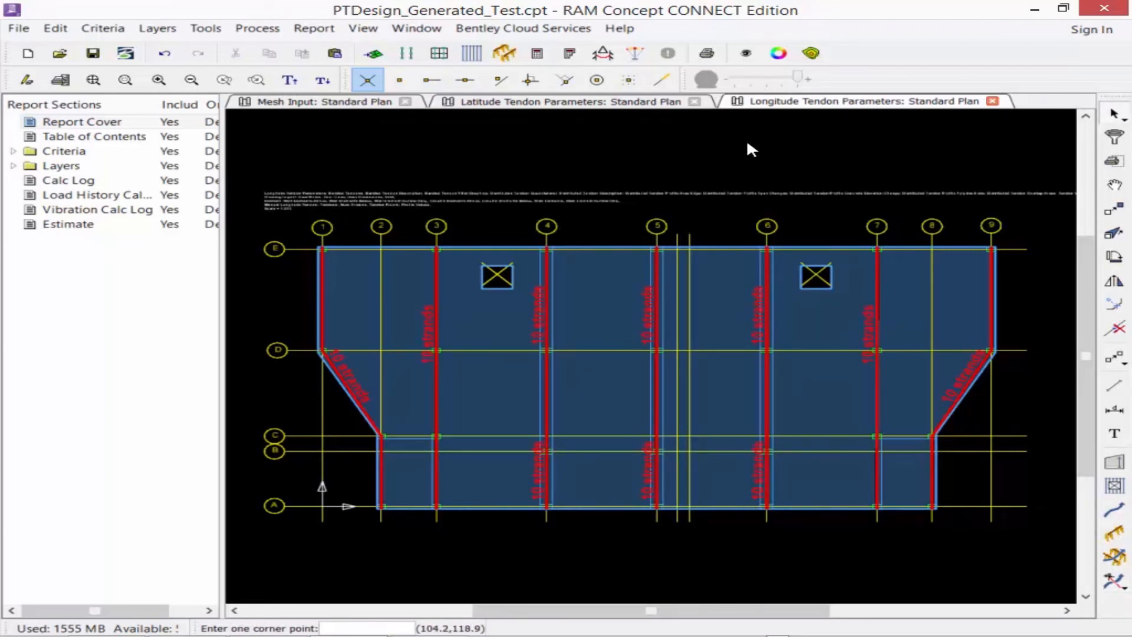
mouse_move(545, 348)
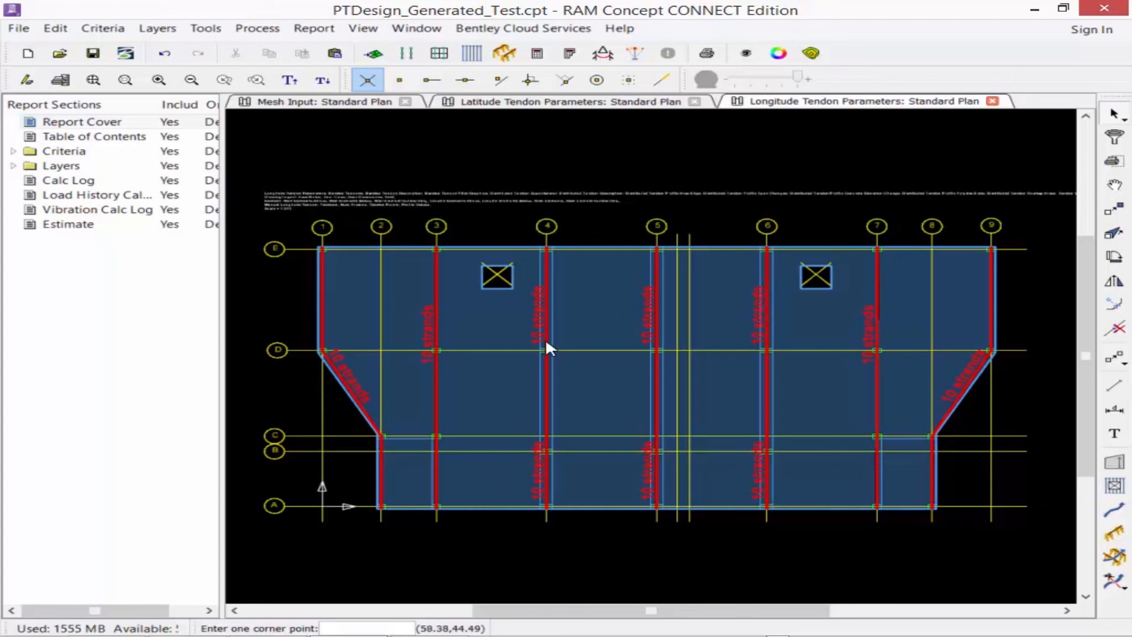
mouse_move(757, 454)
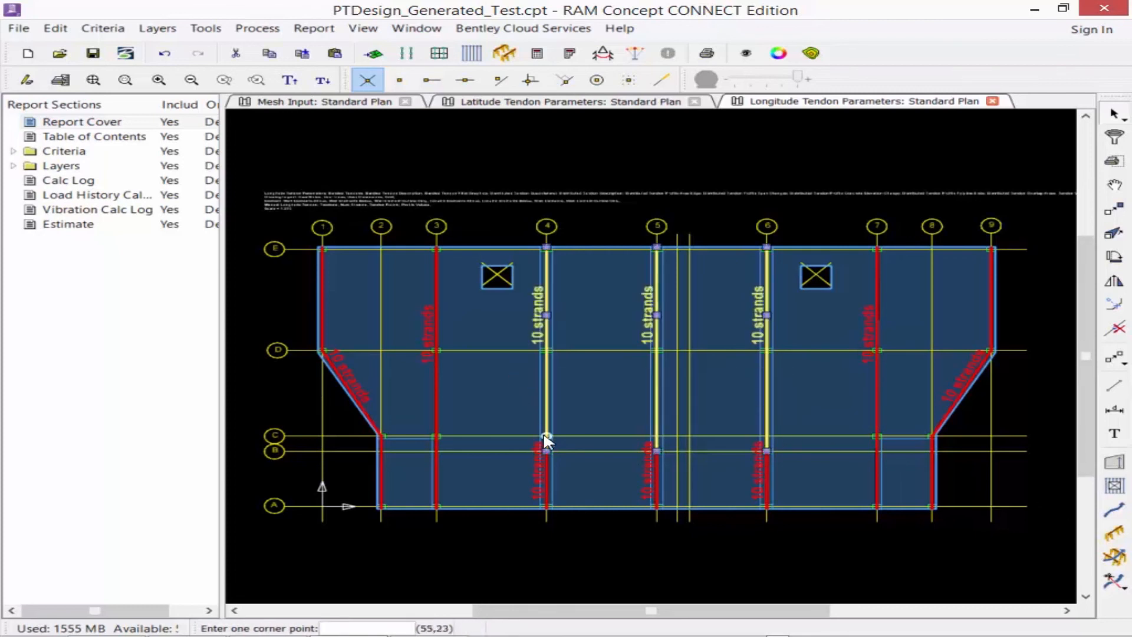
mouse_move(764, 429)
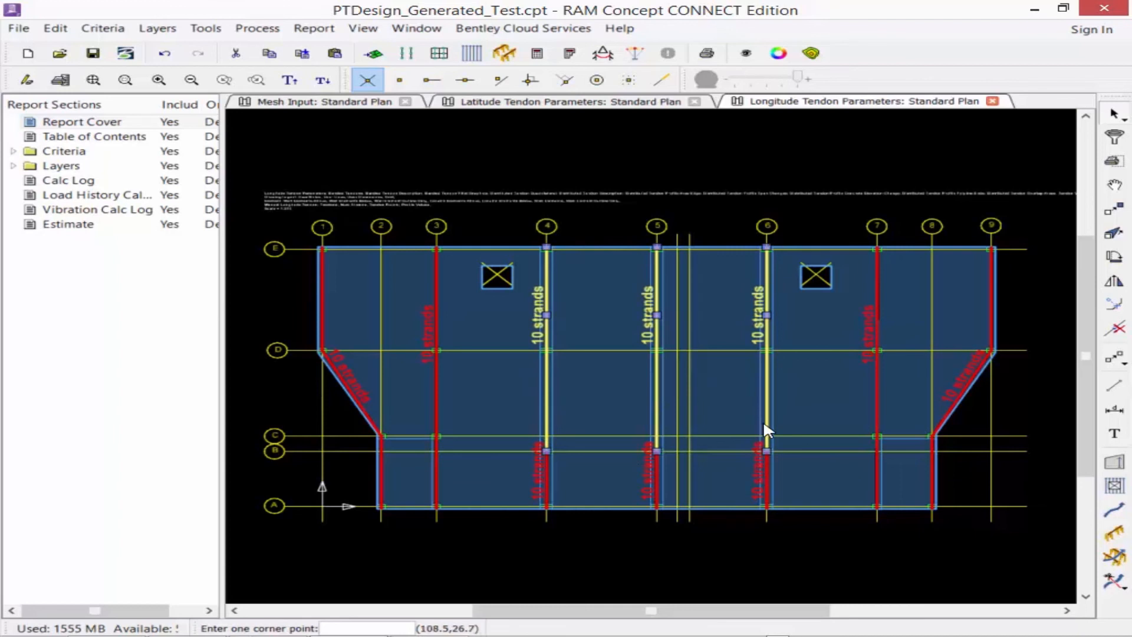
mouse_move(701, 165)
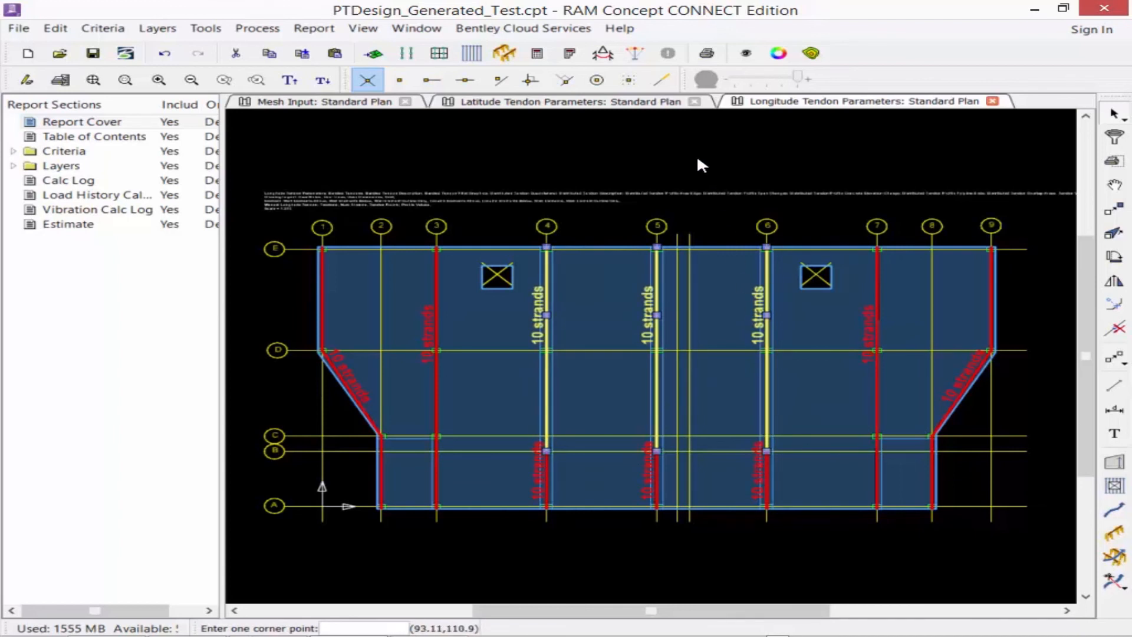
- Set Number of Strands to 12 for the selected upper segments on lines 4, 5 and 6
right_click(700, 165)
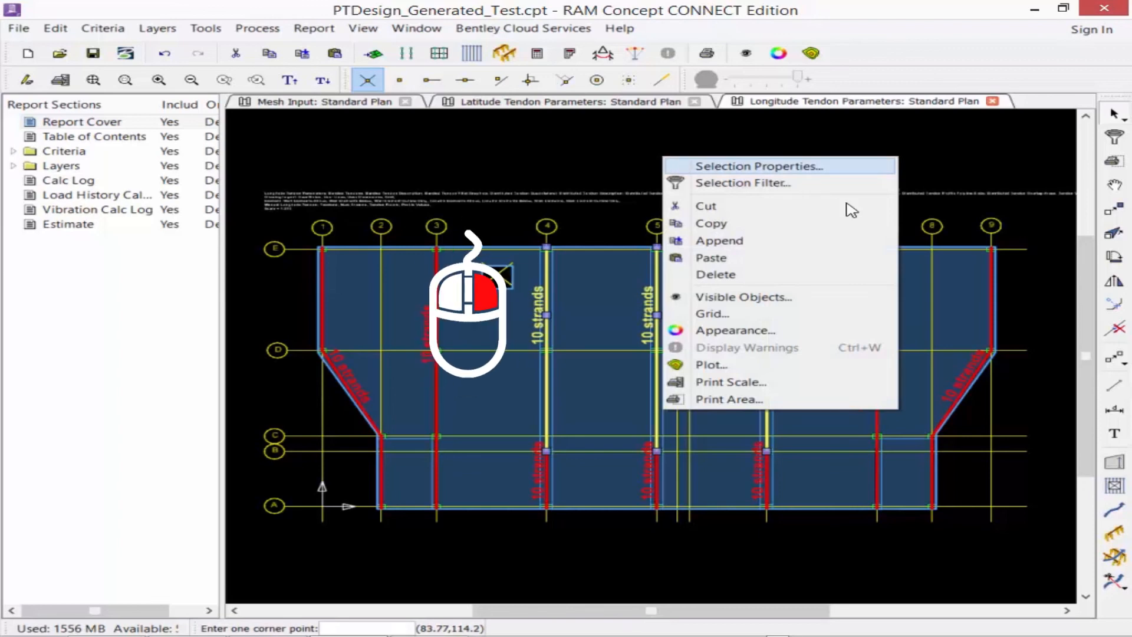
left_click(759, 166)
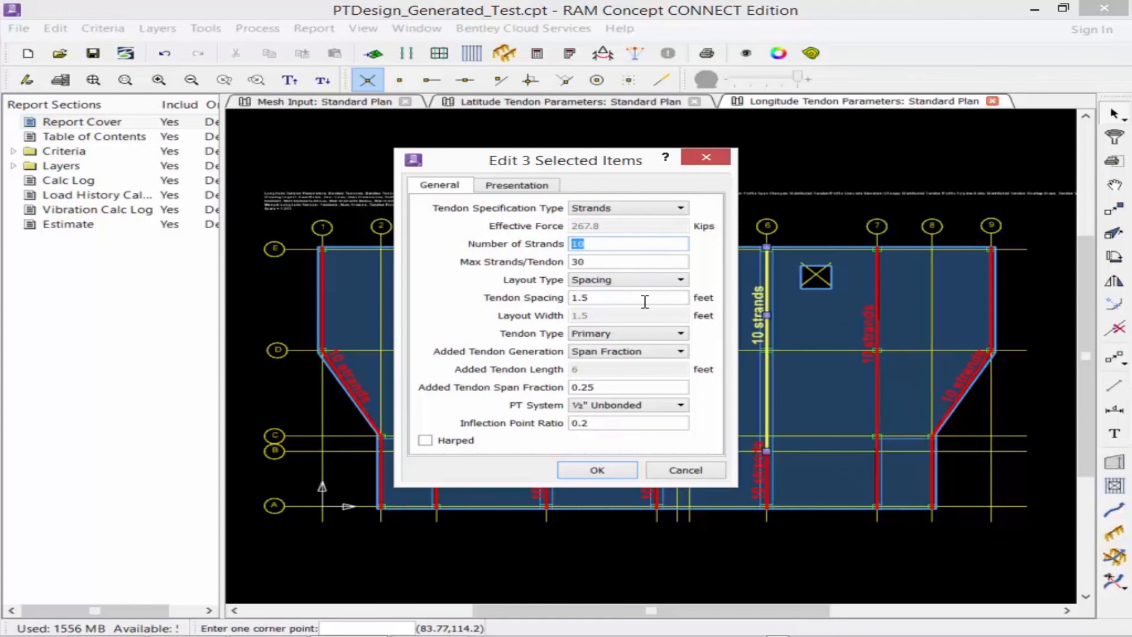
type("12")
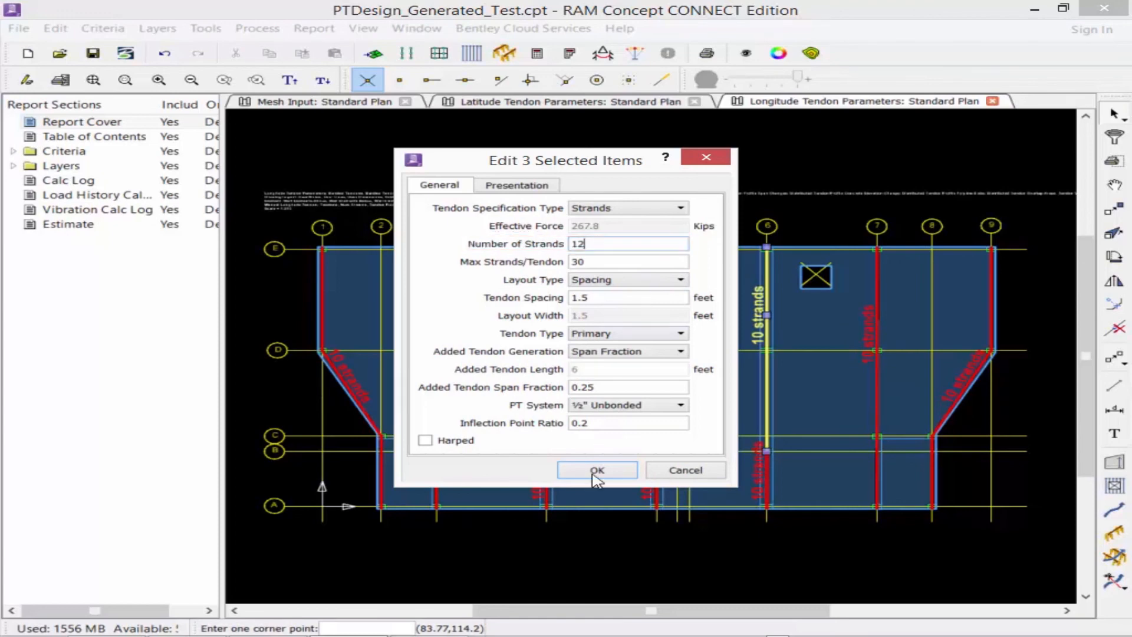
left_click(597, 469)
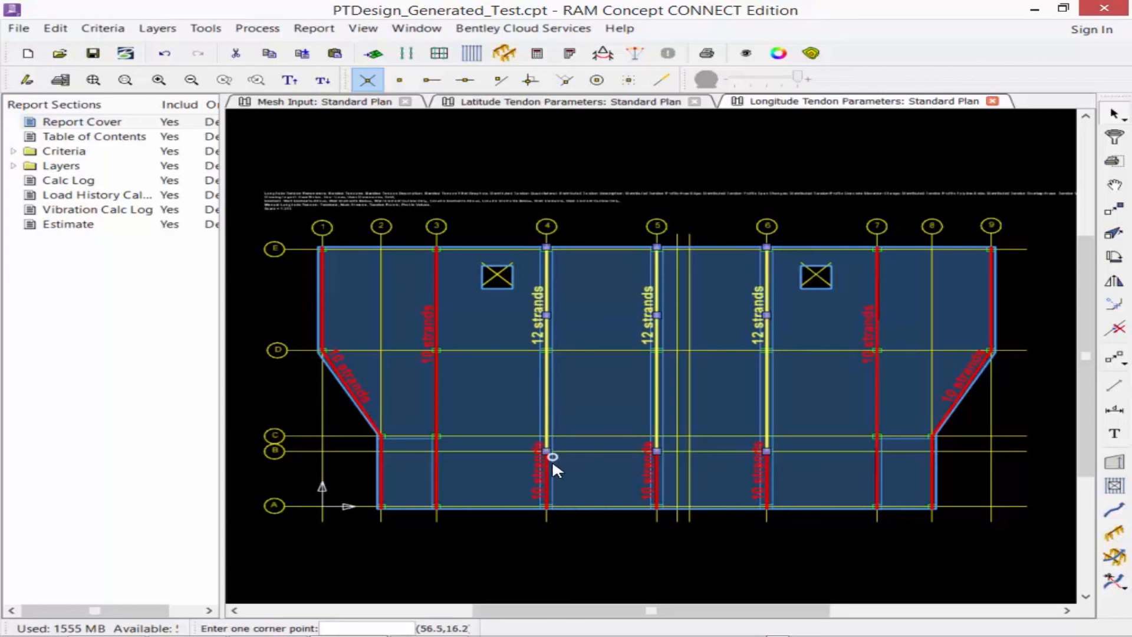
mouse_move(614, 571)
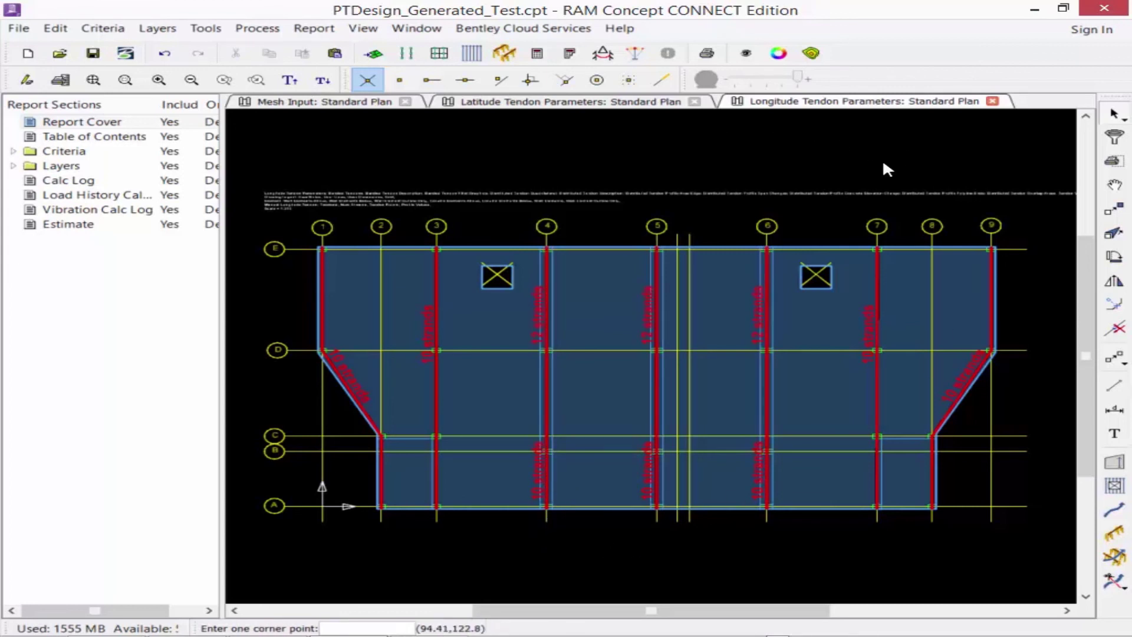
mouse_move(549, 455)
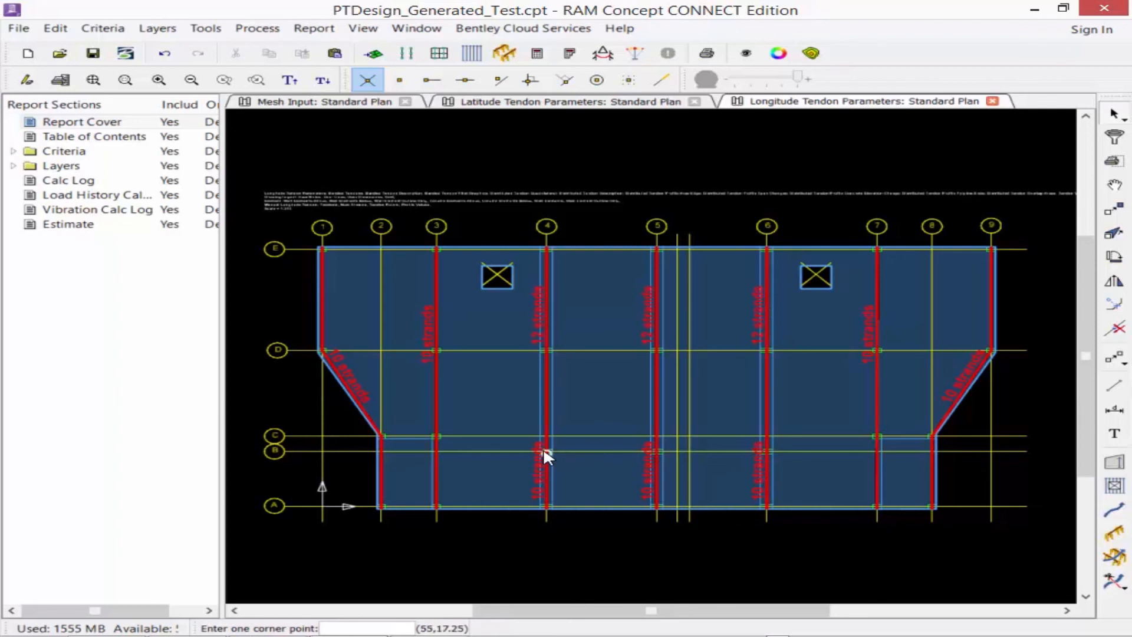
mouse_move(566, 490)
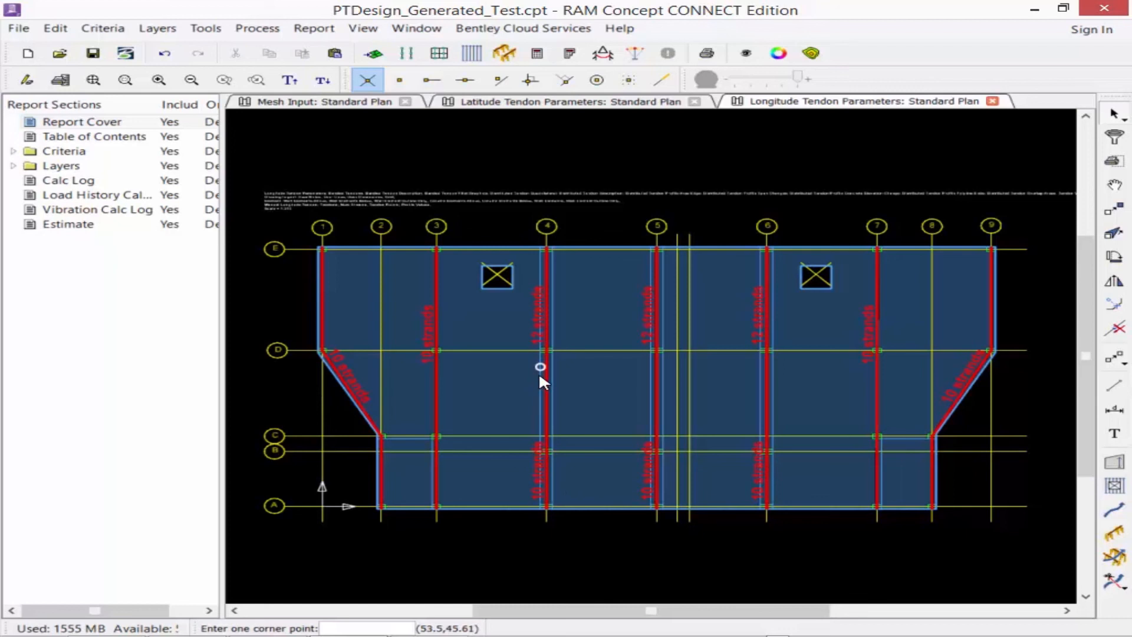
mouse_move(555, 472)
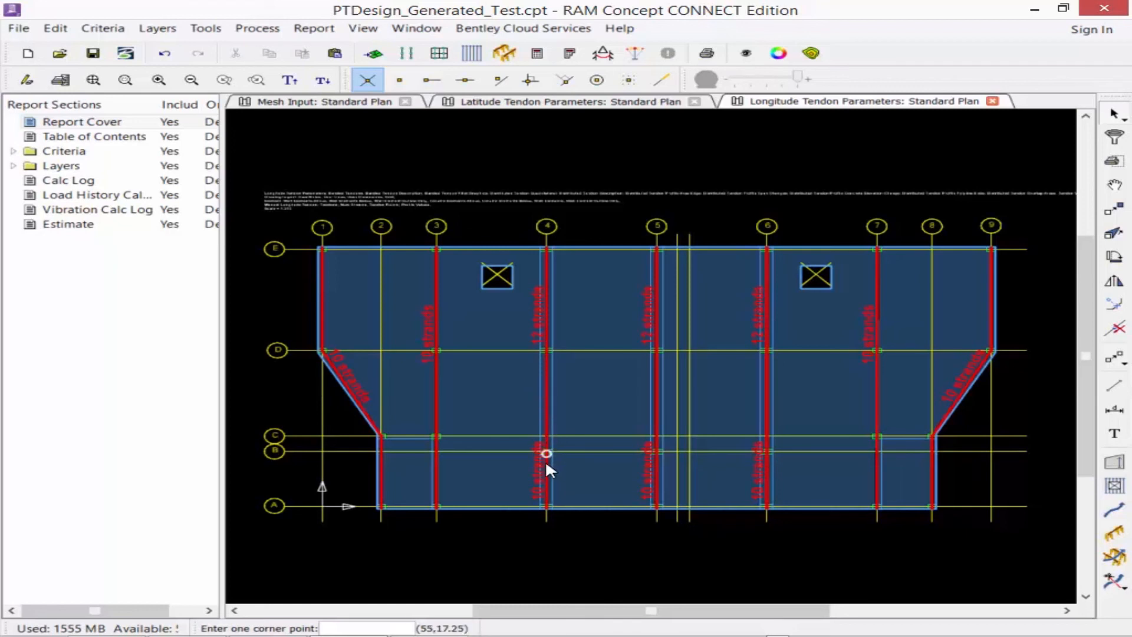